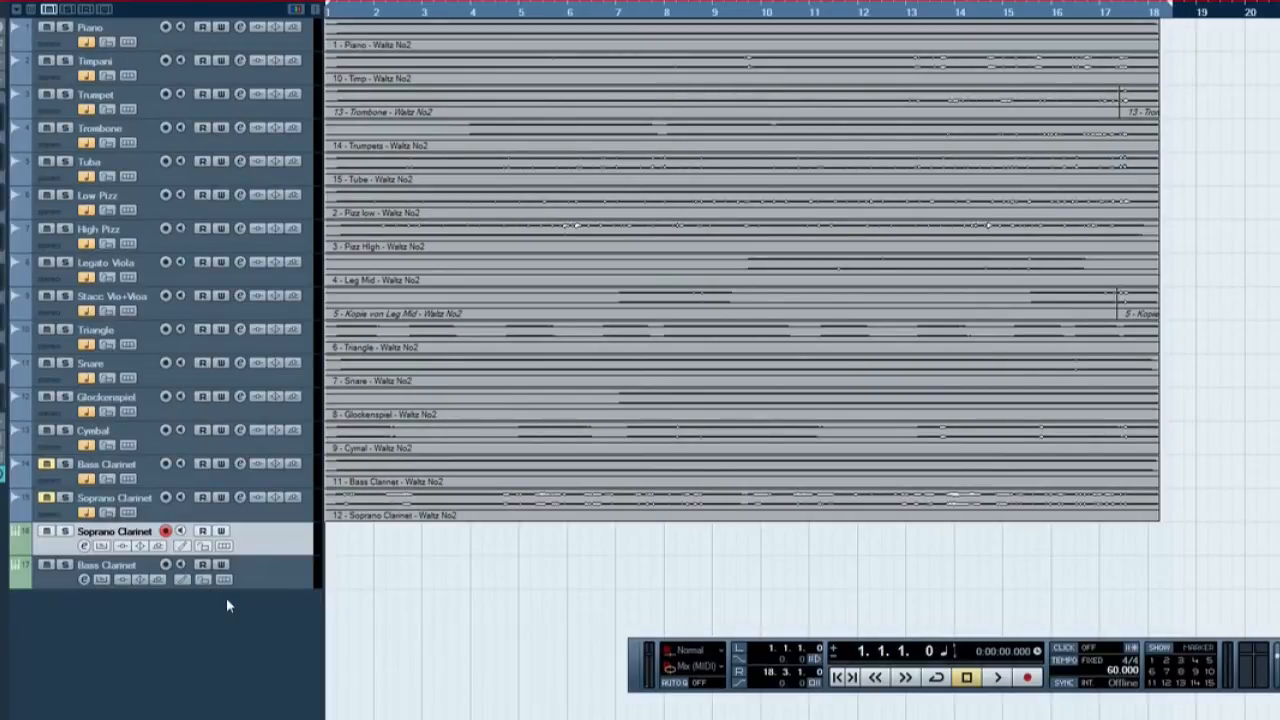
pyautogui.moveTo(55, 103)
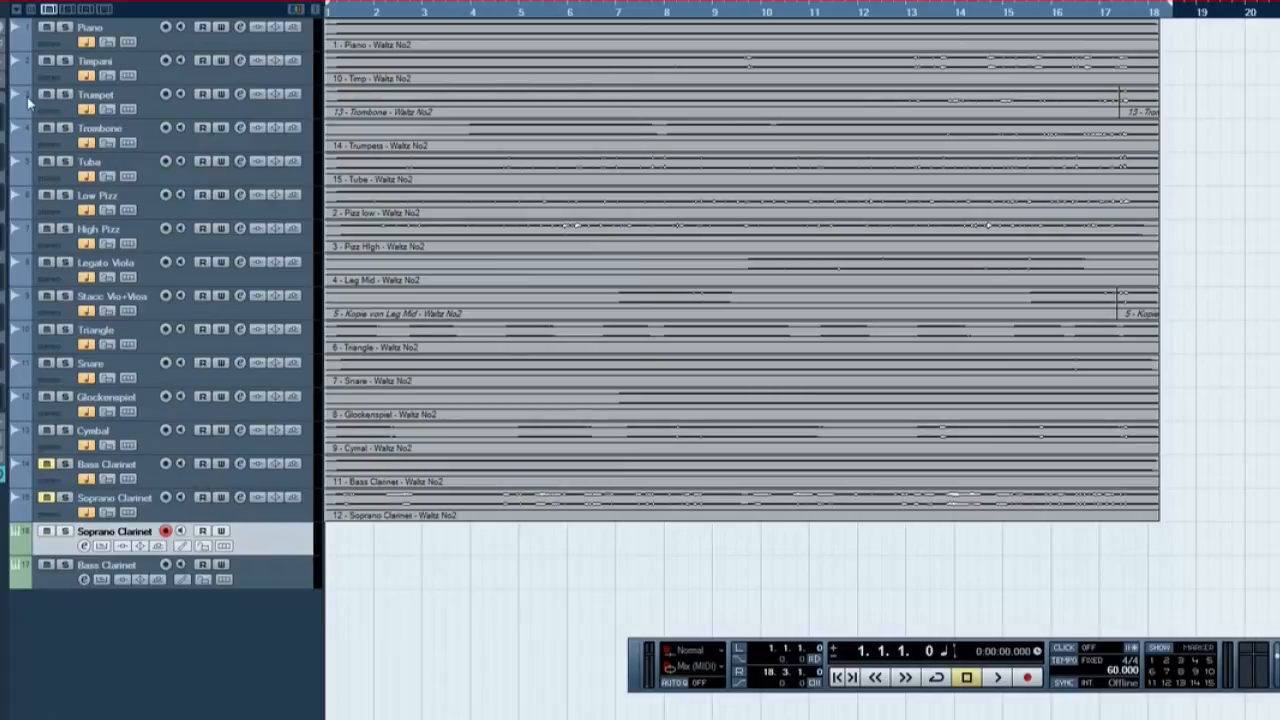
pyautogui.moveTo(140, 563)
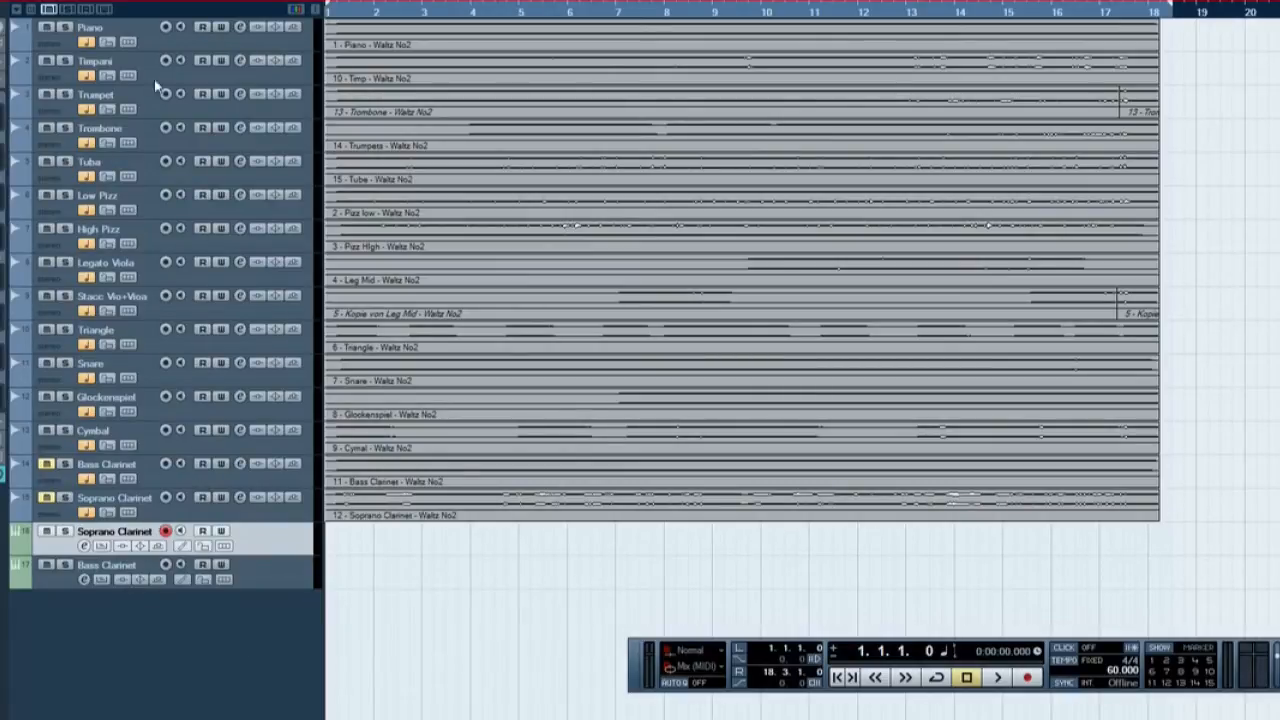
pyautogui.moveTo(340, 237)
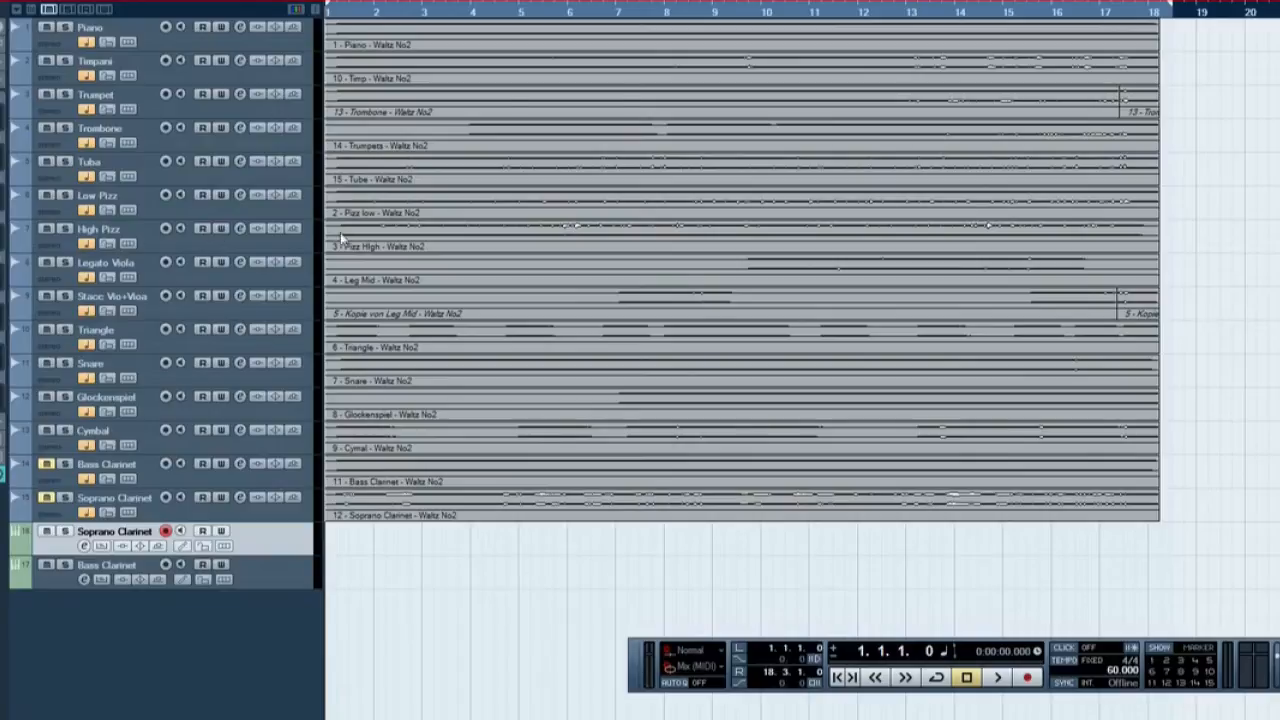
pyautogui.moveTo(201, 197)
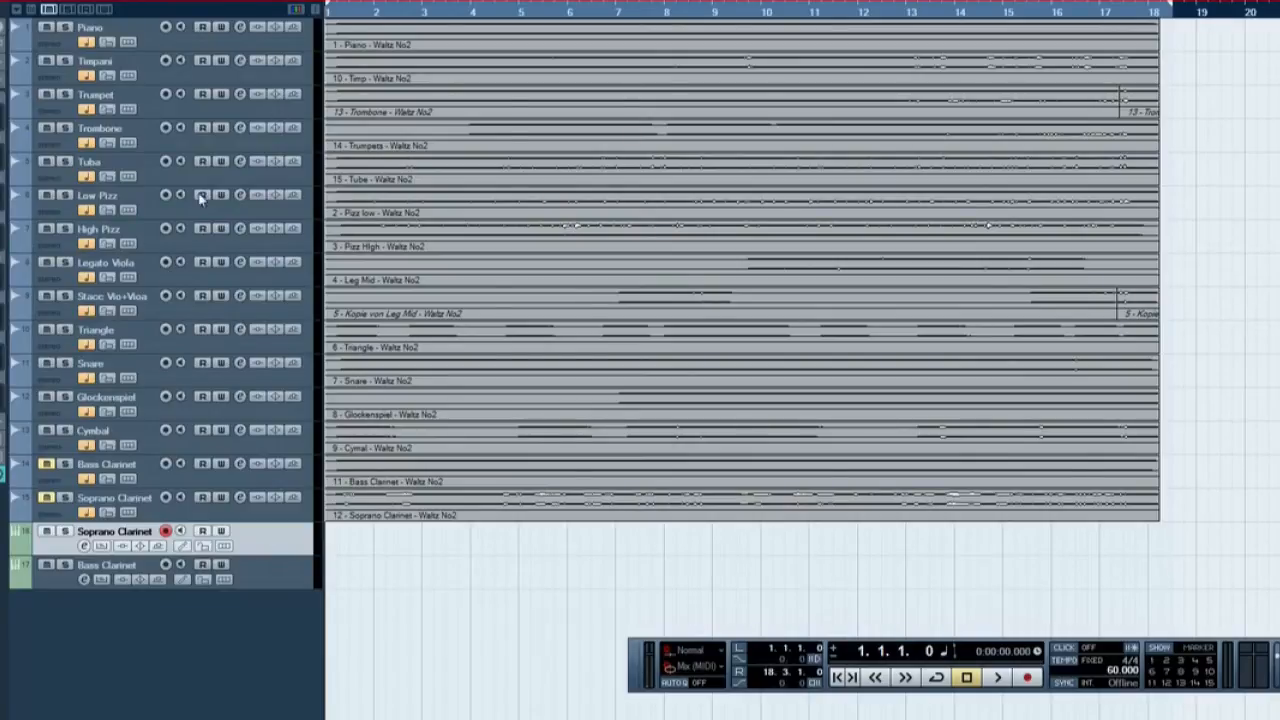
pyautogui.moveTo(163, 363)
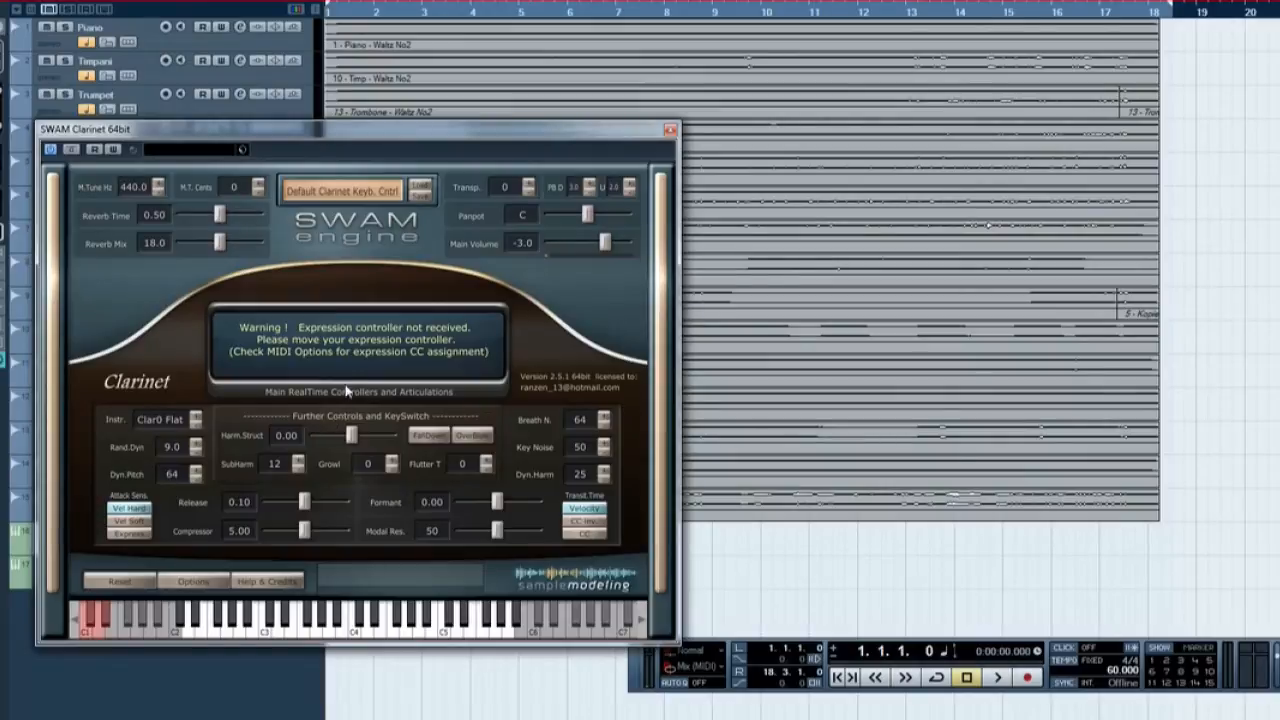
pyautogui.moveTo(378, 380)
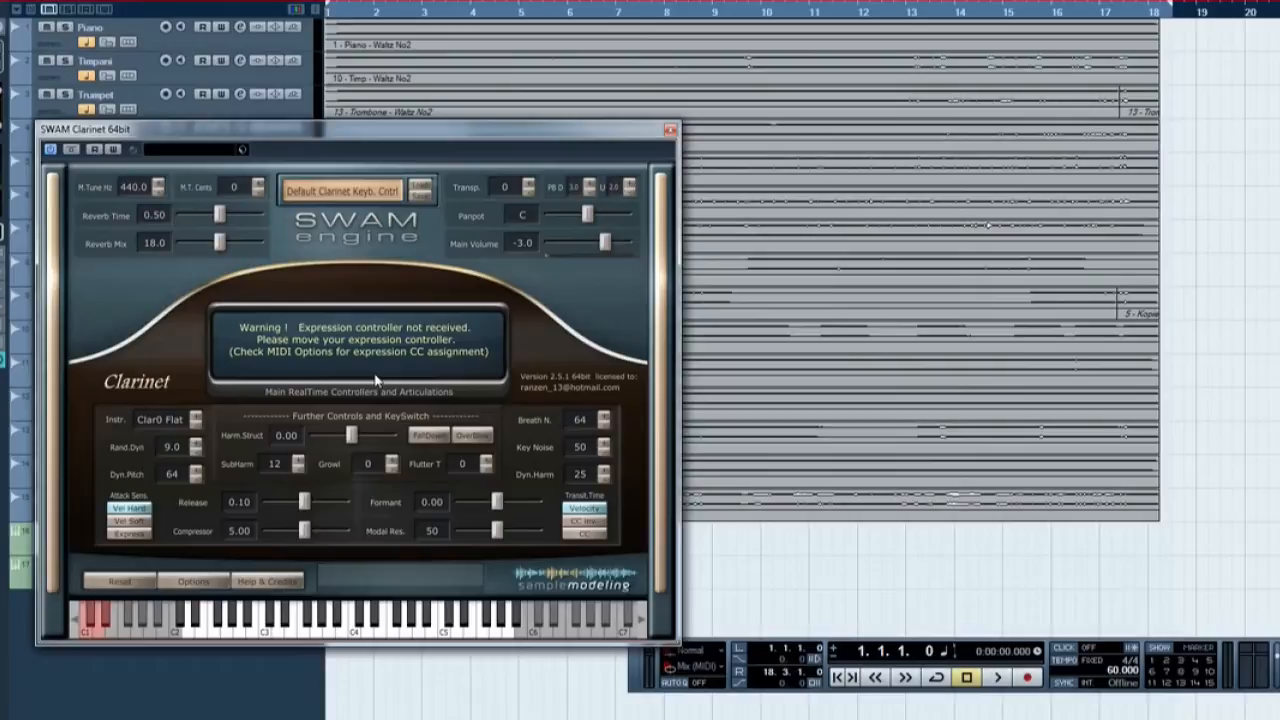
pyautogui.moveTo(395, 585)
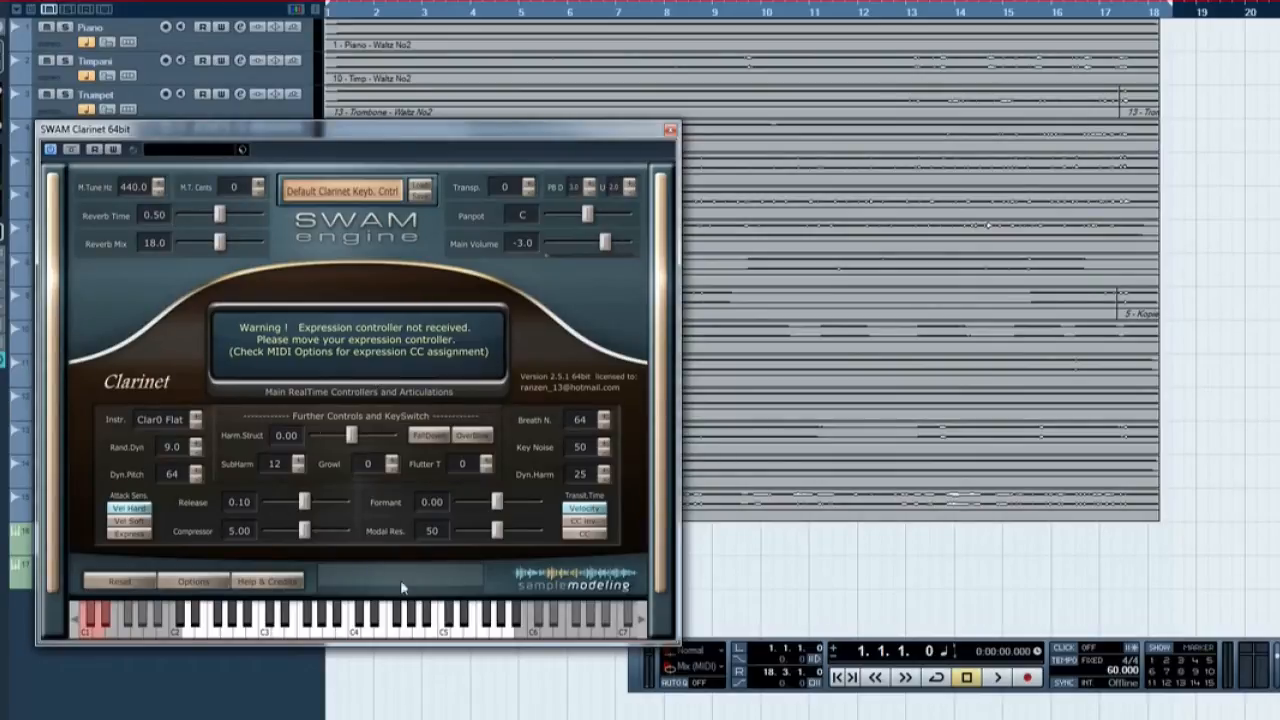
pyautogui.moveTo(281, 419)
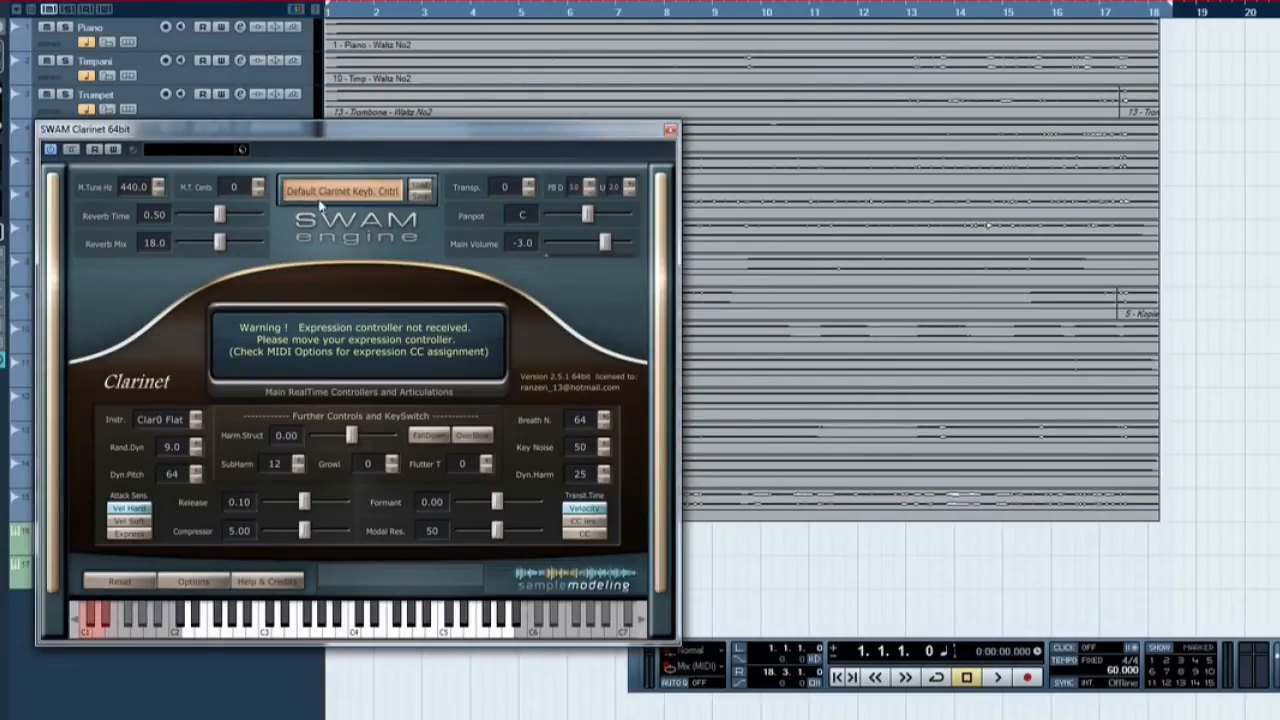
pyautogui.moveTo(357, 288)
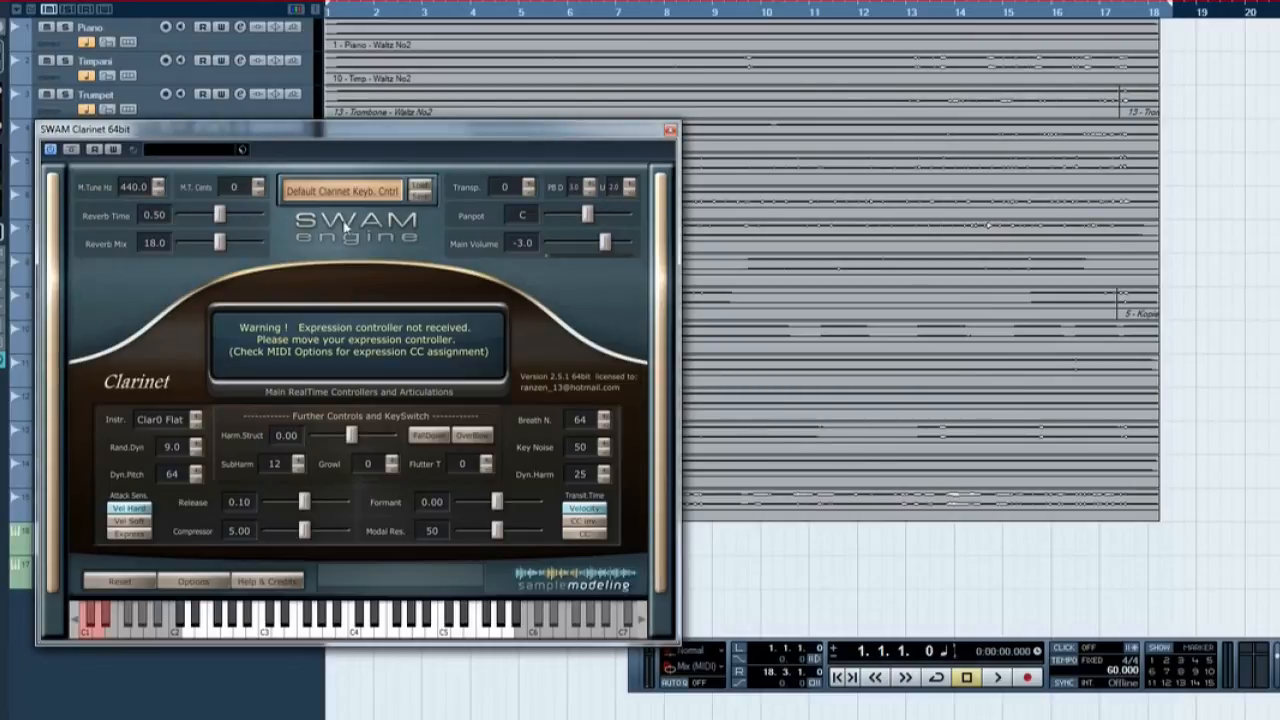
pyautogui.moveTo(355, 228)
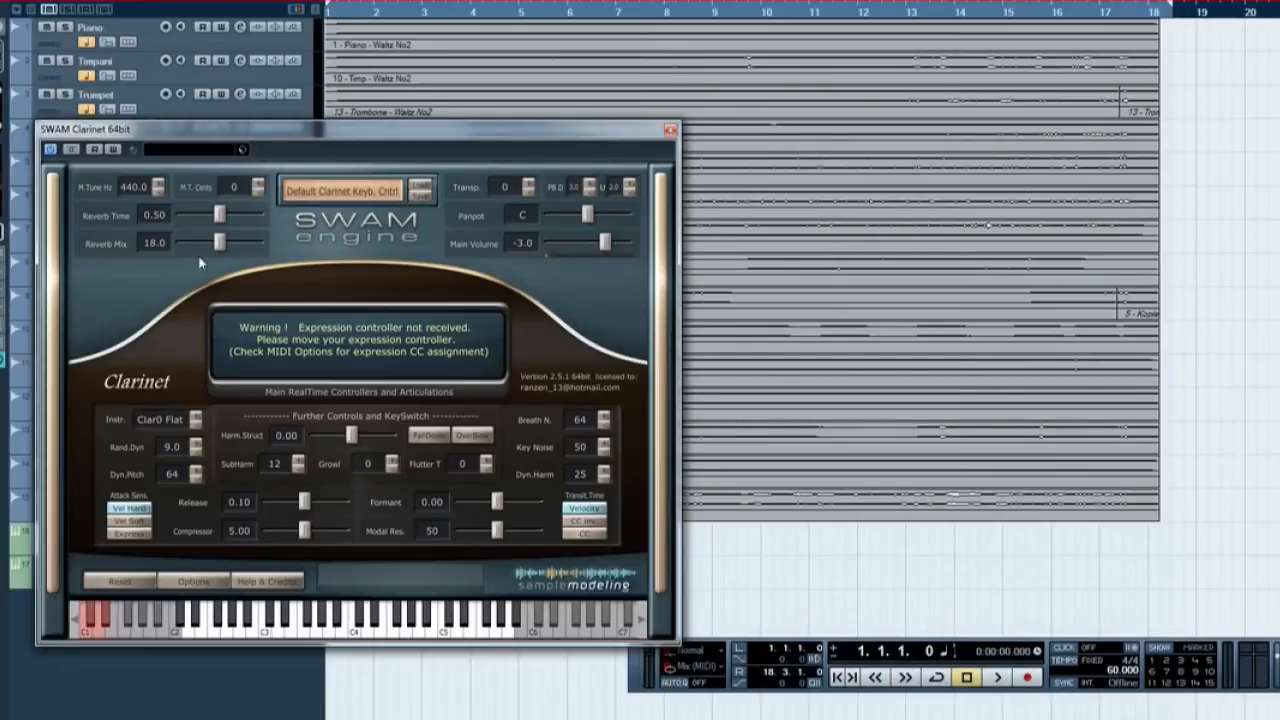
pyautogui.moveTo(350, 415)
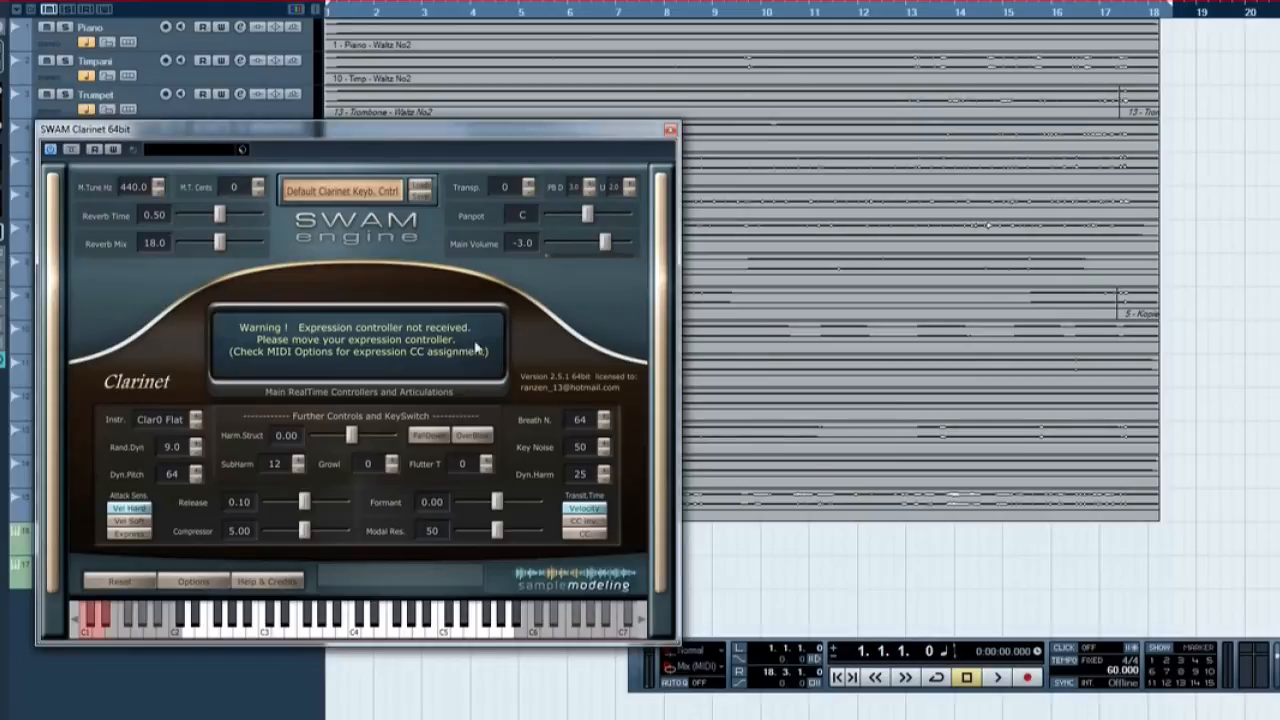
pyautogui.moveTo(363, 247)
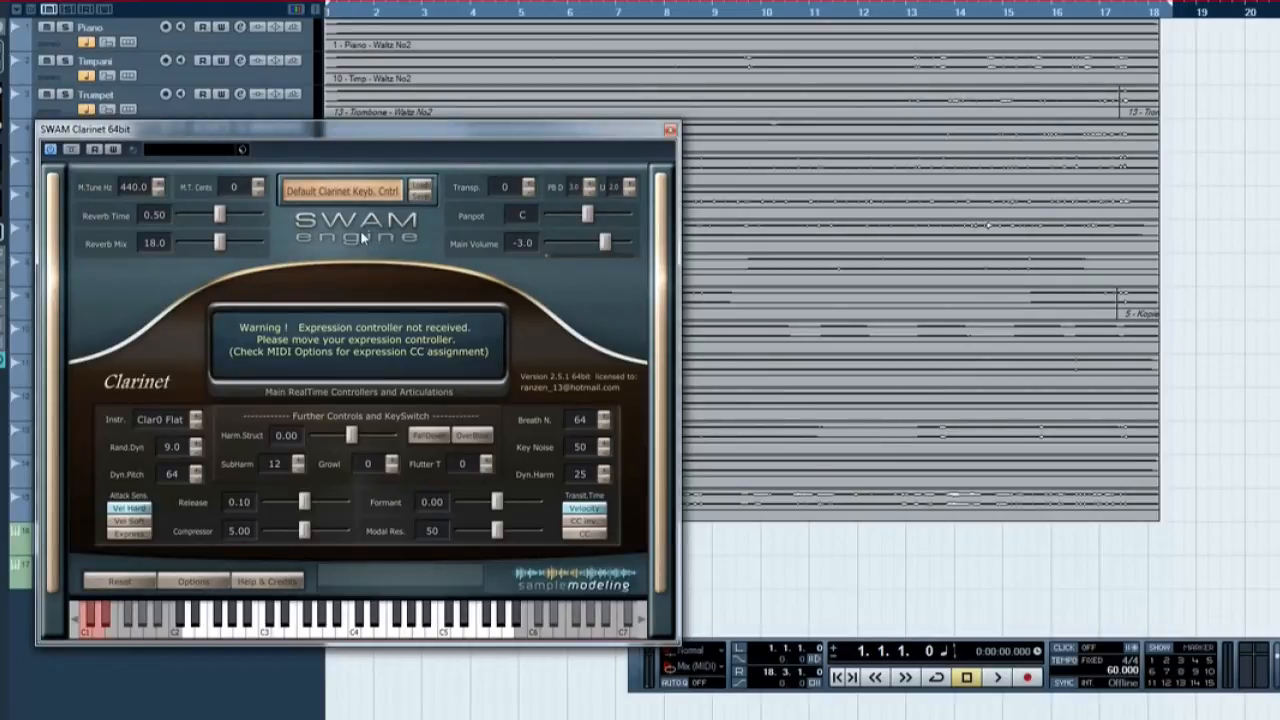
pyautogui.moveTo(268, 293)
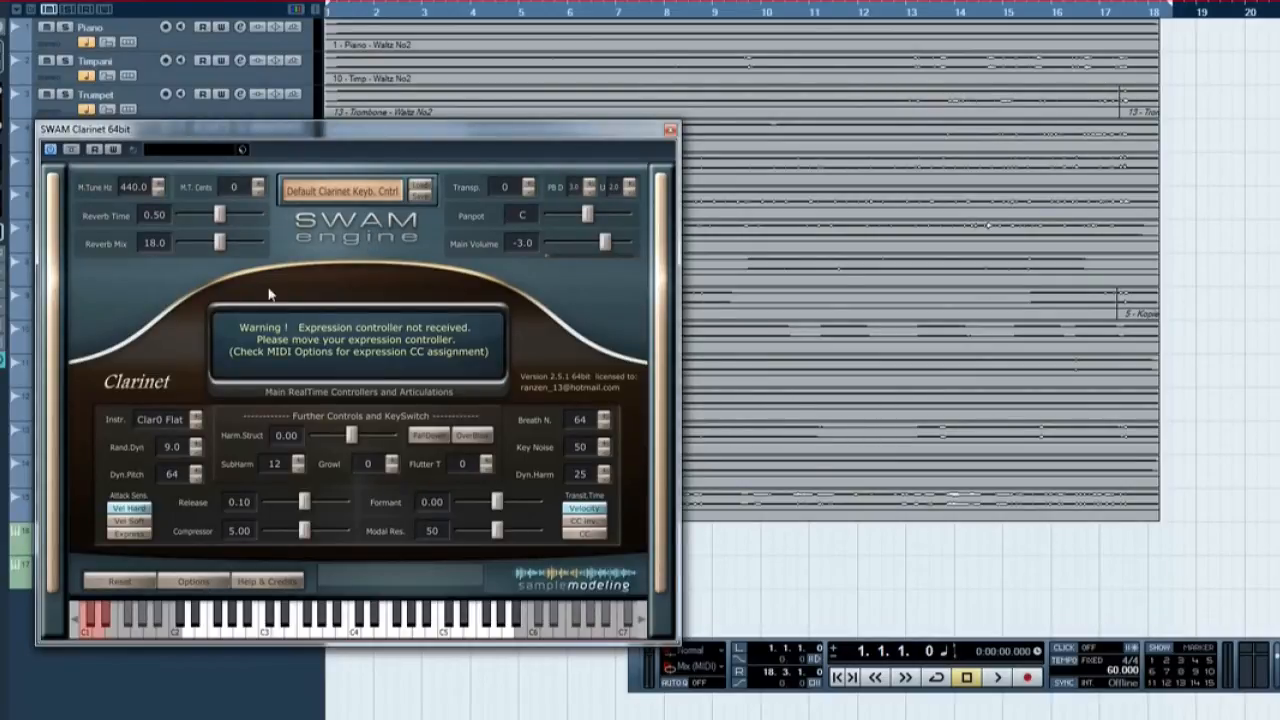
pyautogui.moveTo(257, 294)
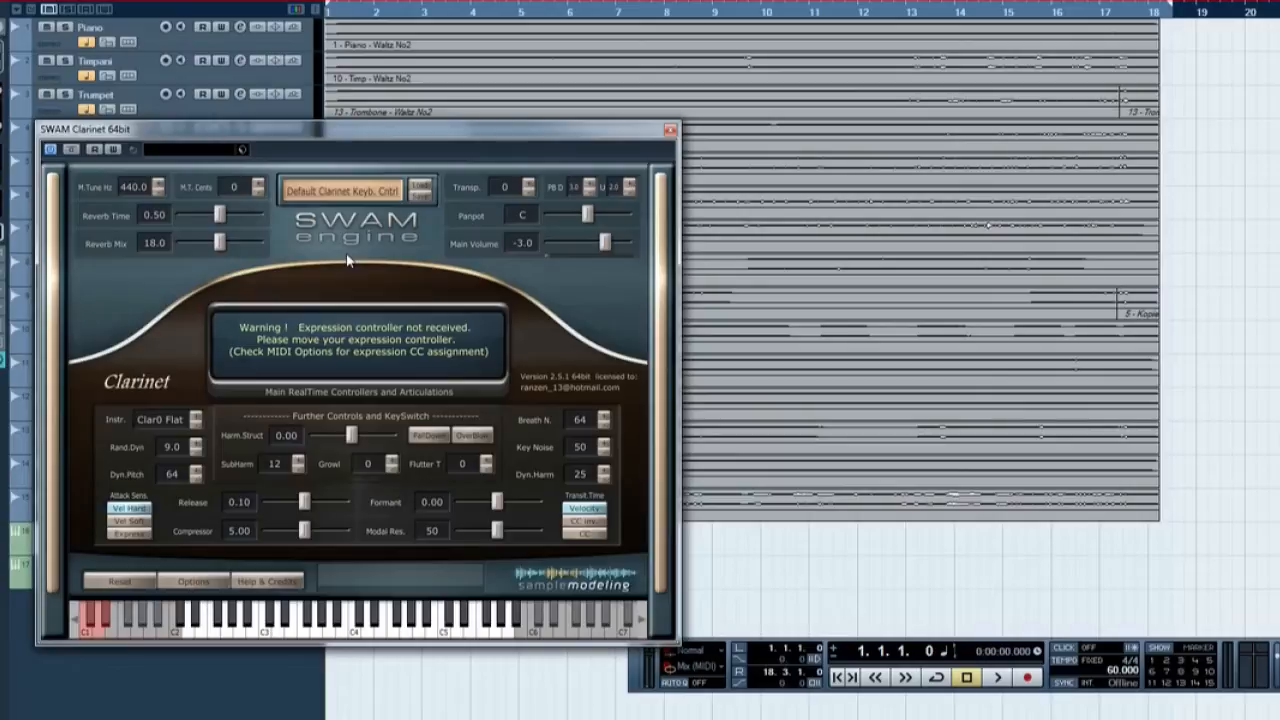
pyautogui.moveTo(352, 256)
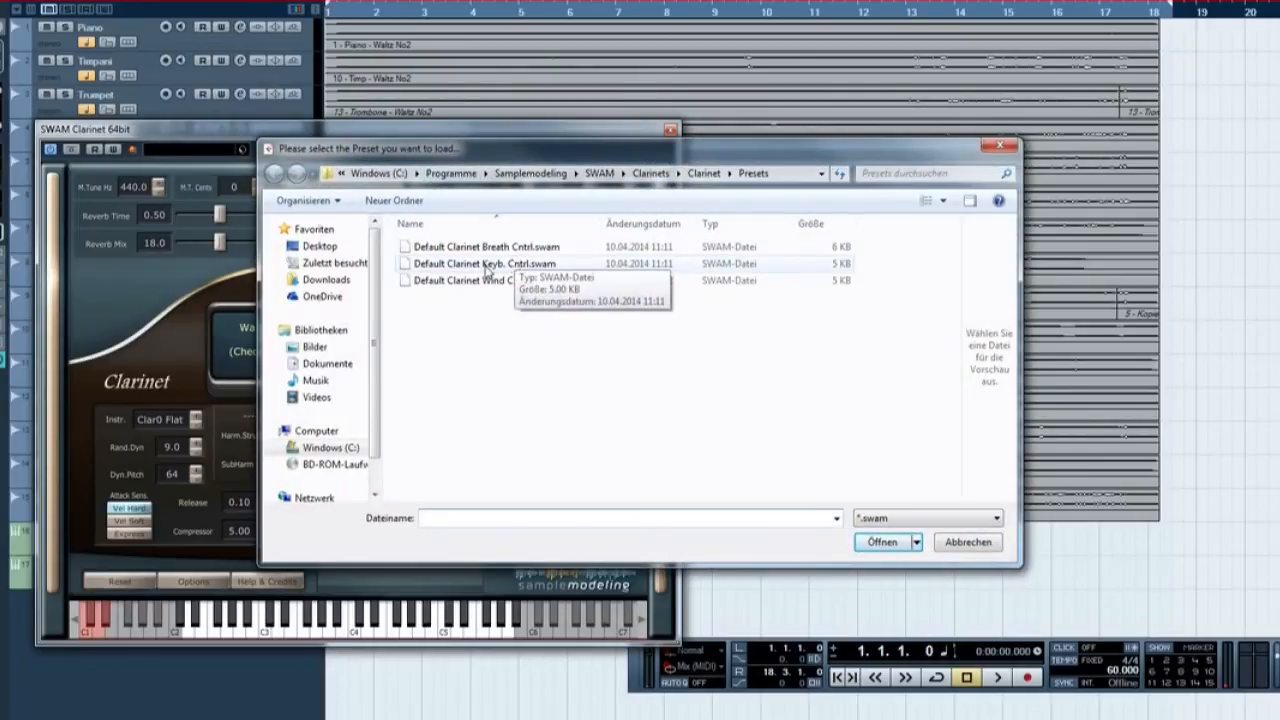
pyautogui.moveTo(513, 253)
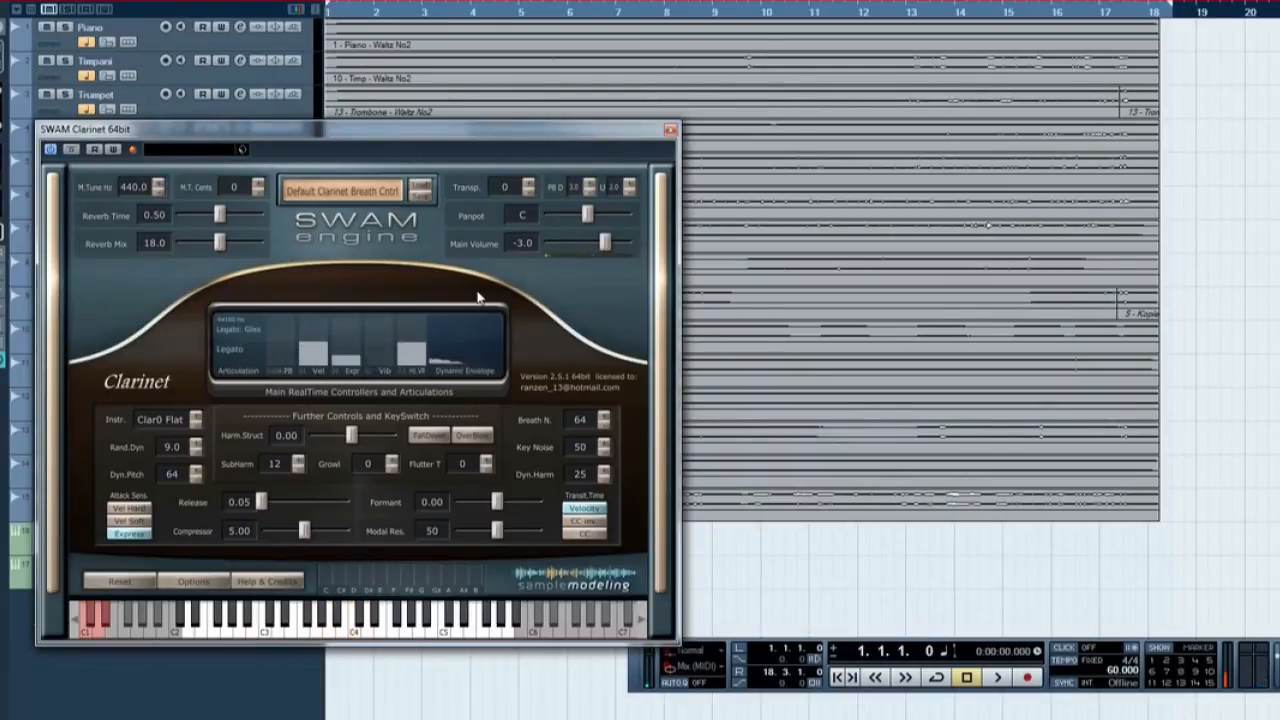
# - Show SWAM Clarinet's MIDI CC Mapping and Advanced Parameters page, returning briefly to the main panel
pyautogui.click(262, 628)
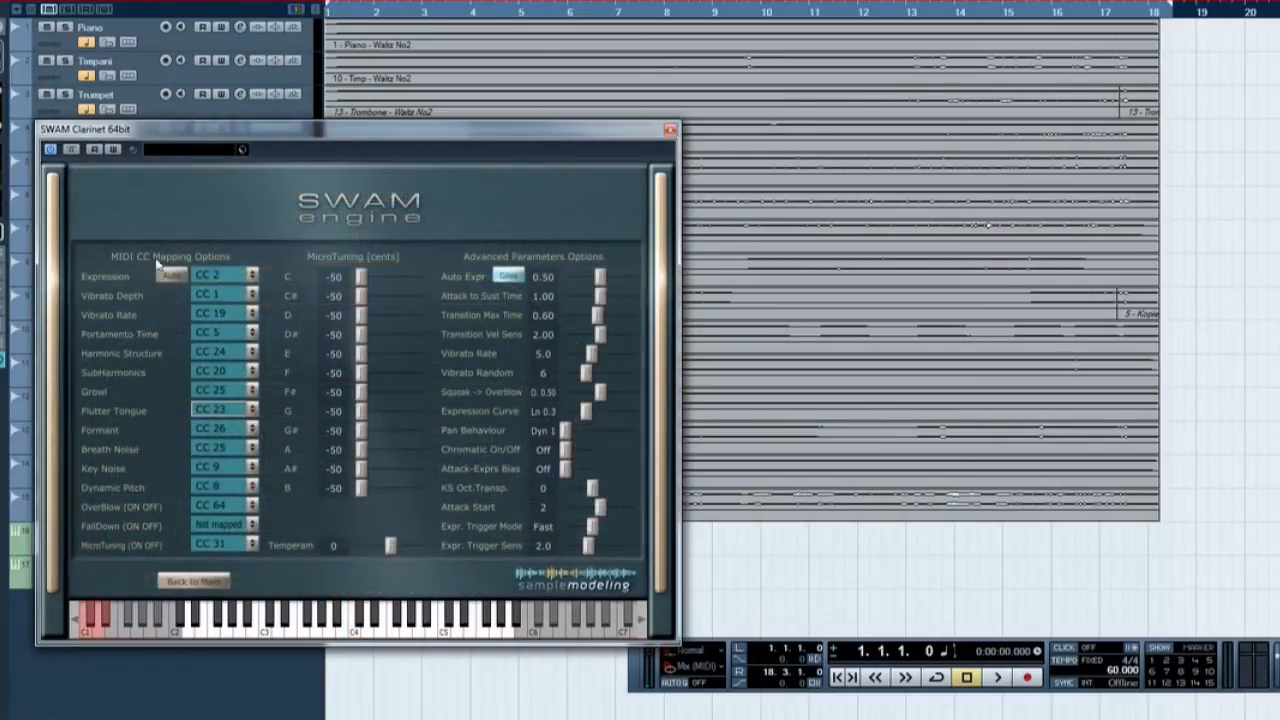
pyautogui.click(191, 581)
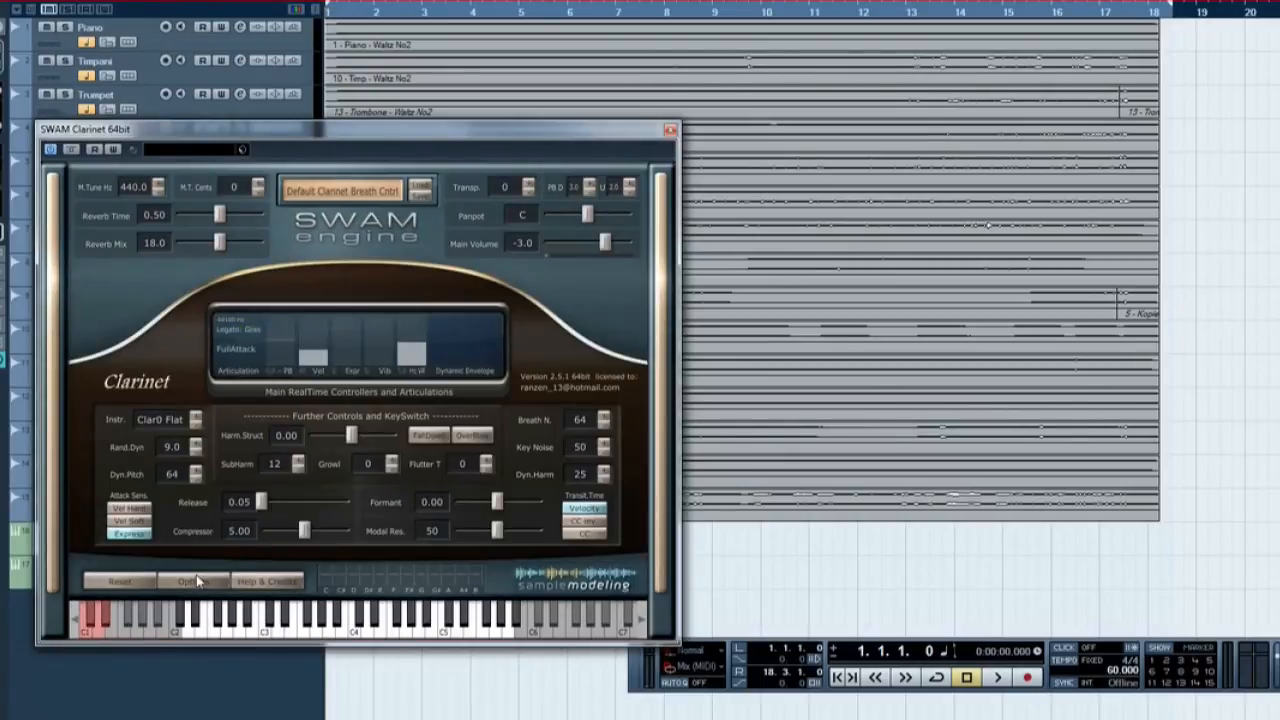
pyautogui.click(190, 579)
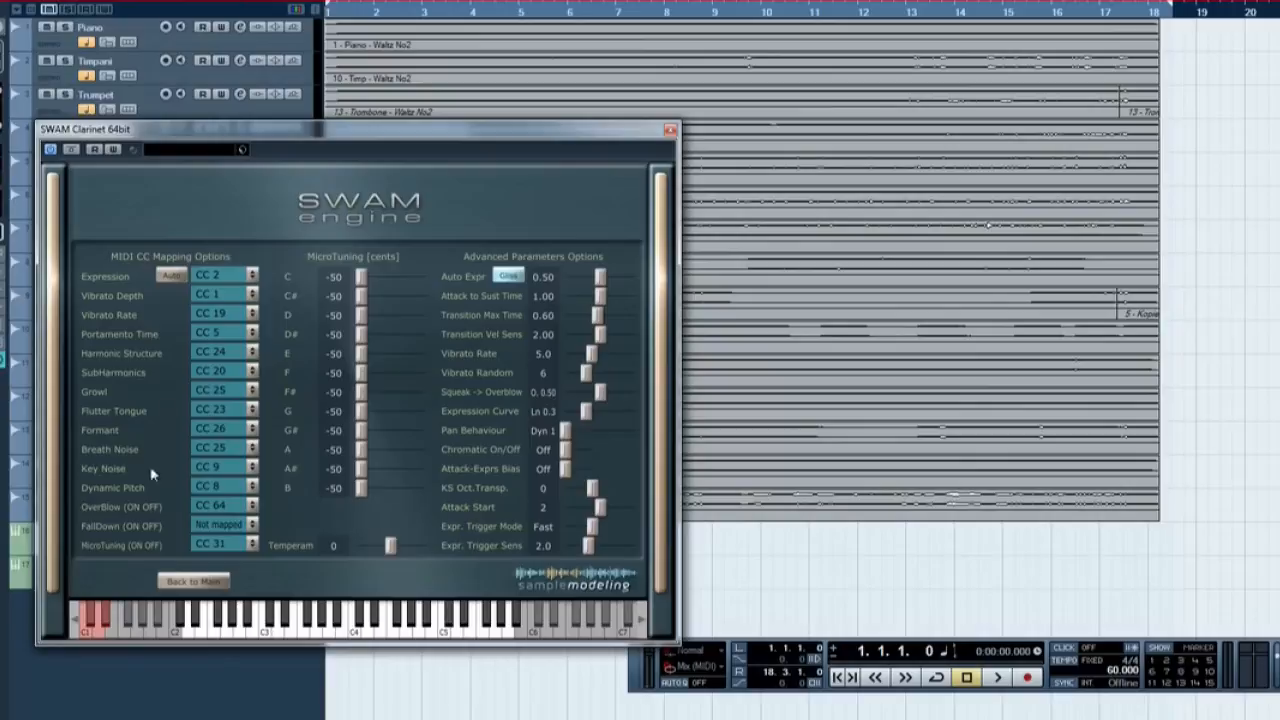
pyautogui.moveTo(463, 485)
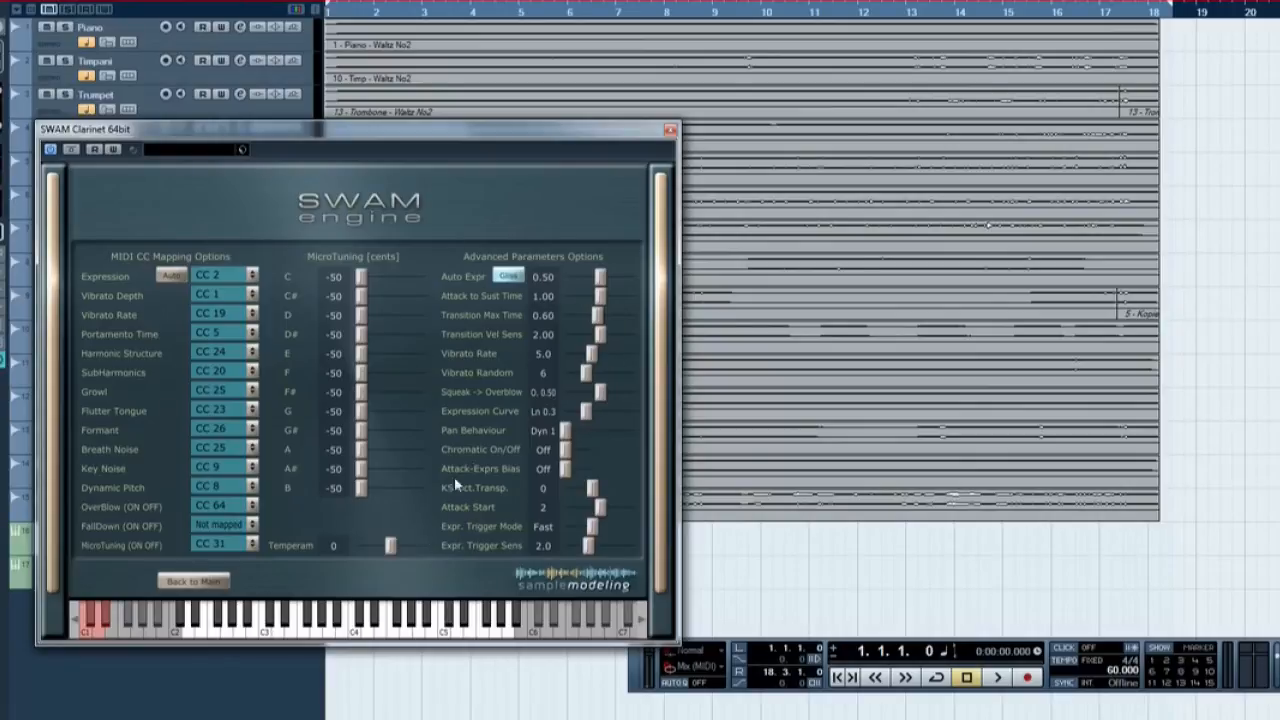
pyautogui.moveTo(470, 360)
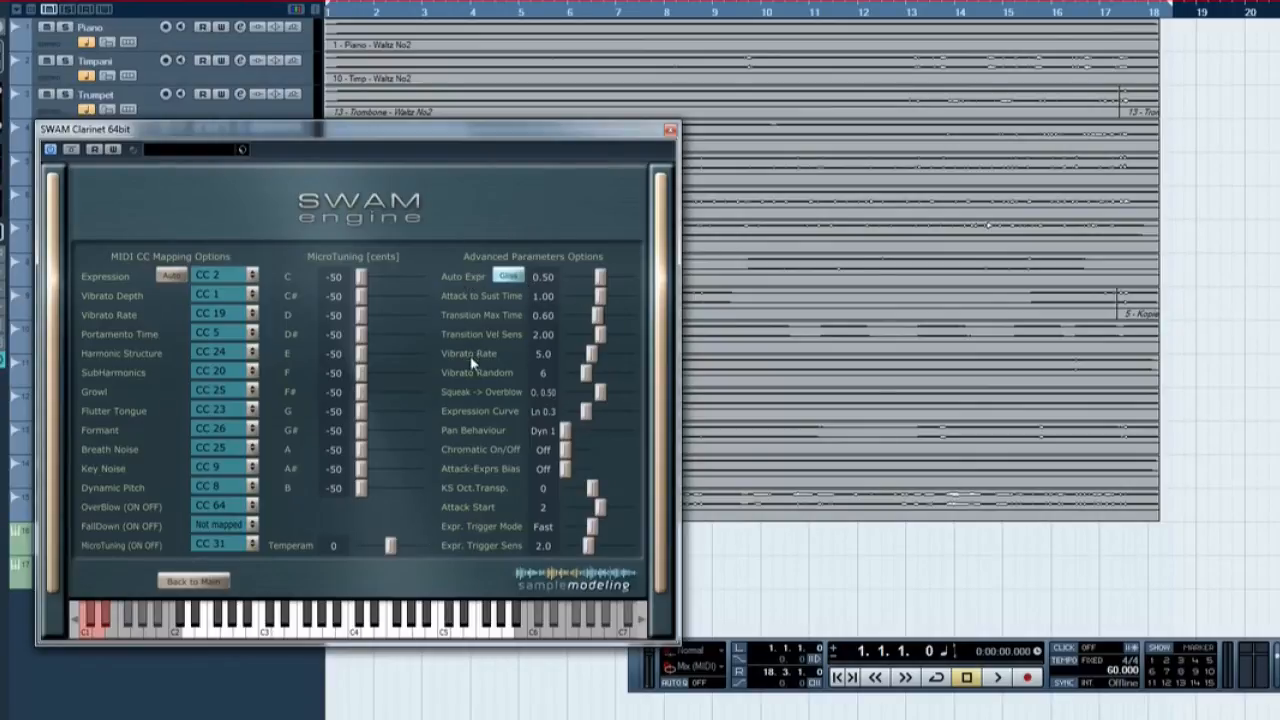
pyautogui.moveTo(474, 430)
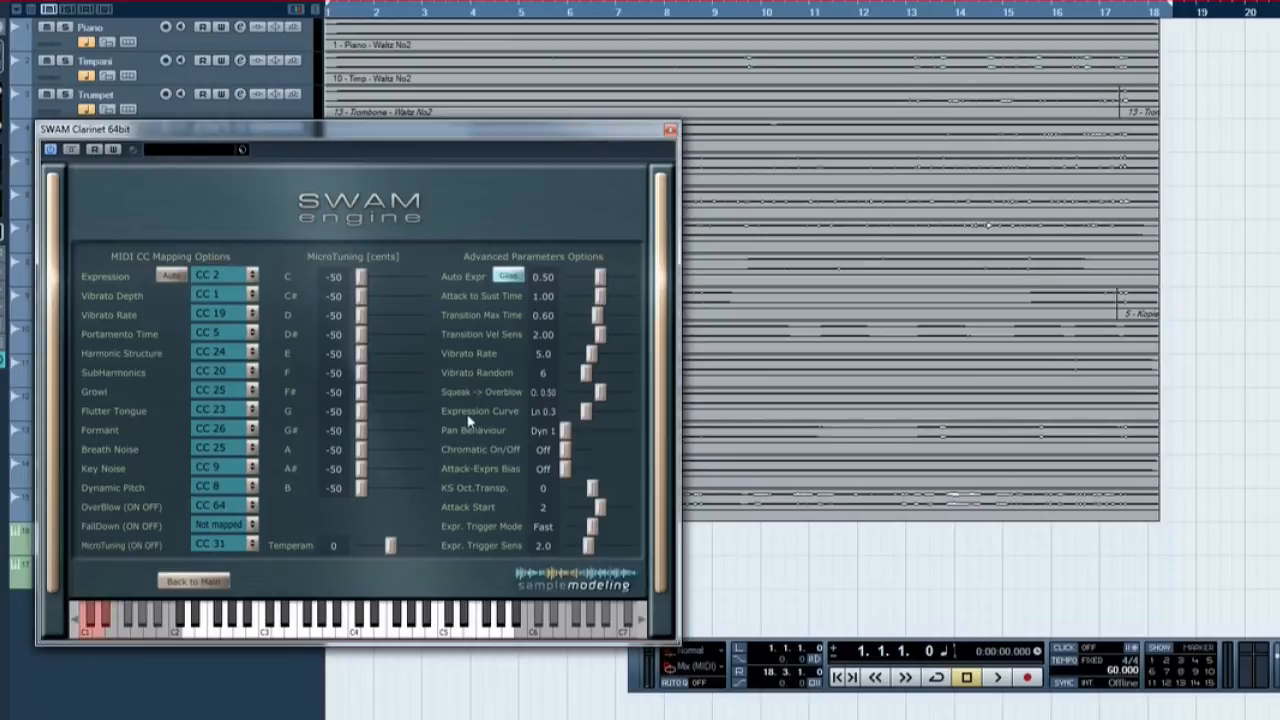
pyautogui.moveTo(167, 293)
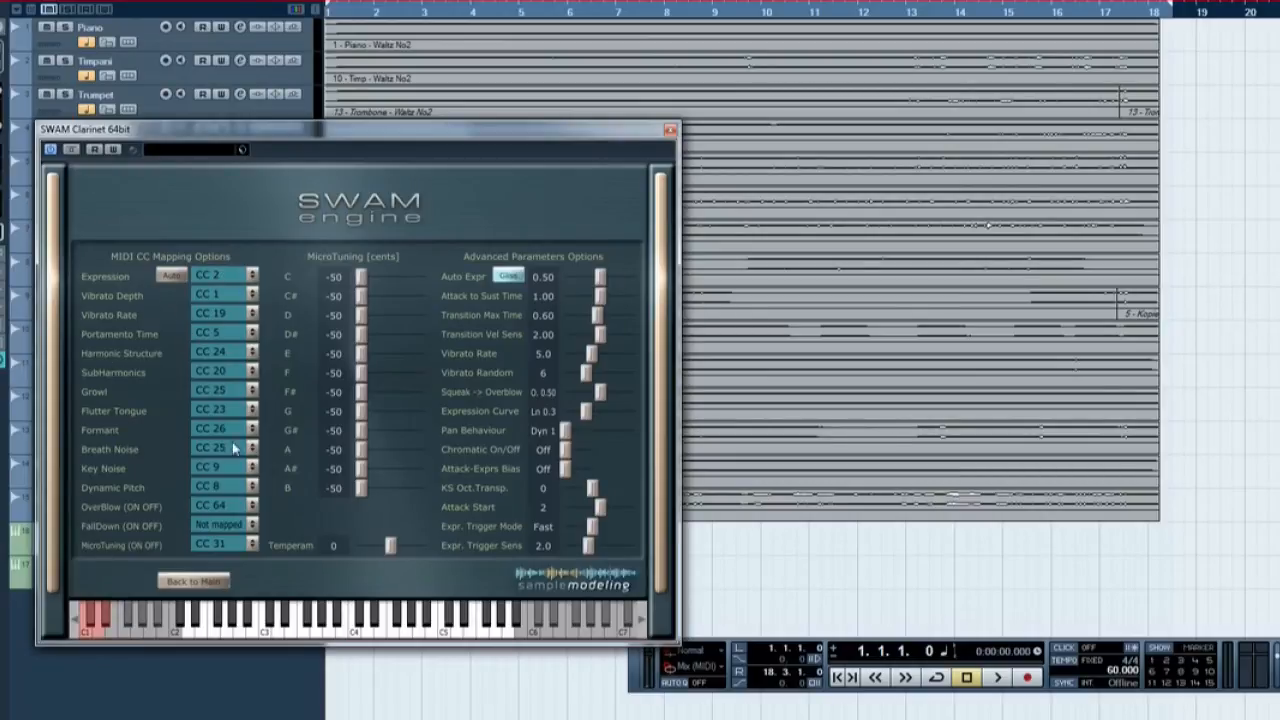
pyautogui.moveTo(208, 429)
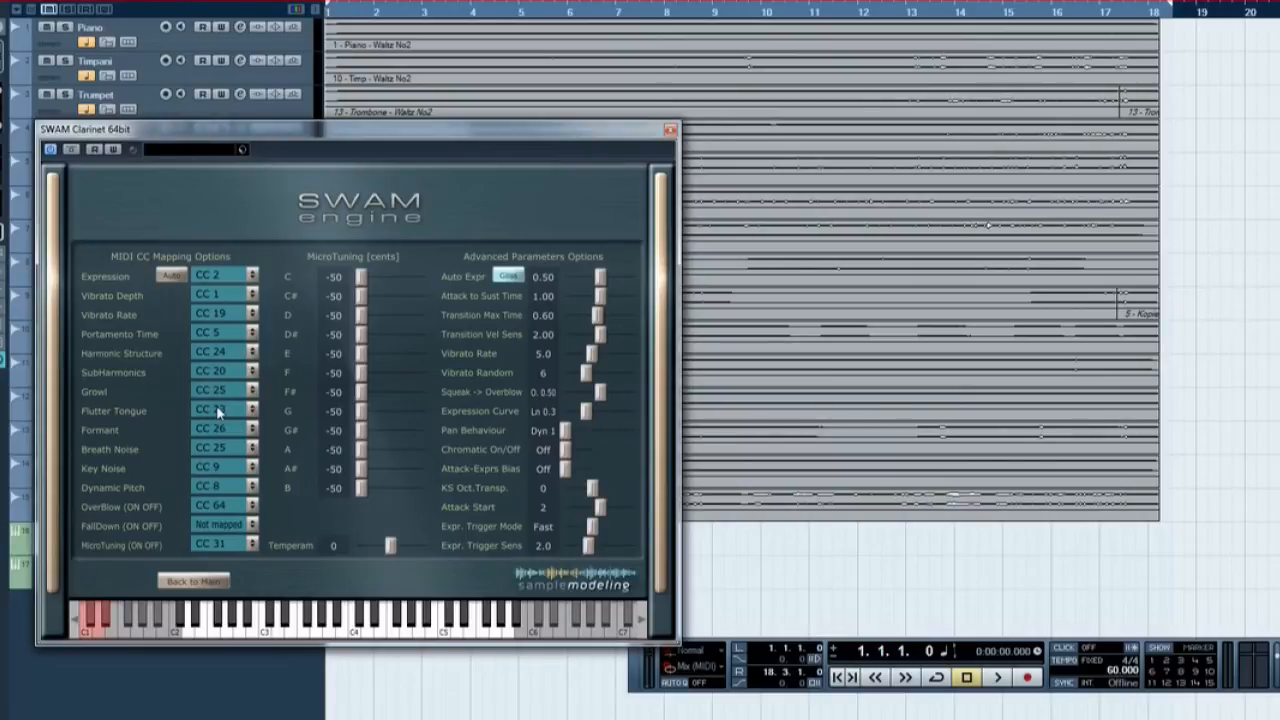
# - Reassign Flutter Tongue's controller from CC 23 to CC 27 via the CC dropdown
pyautogui.click(218, 411)
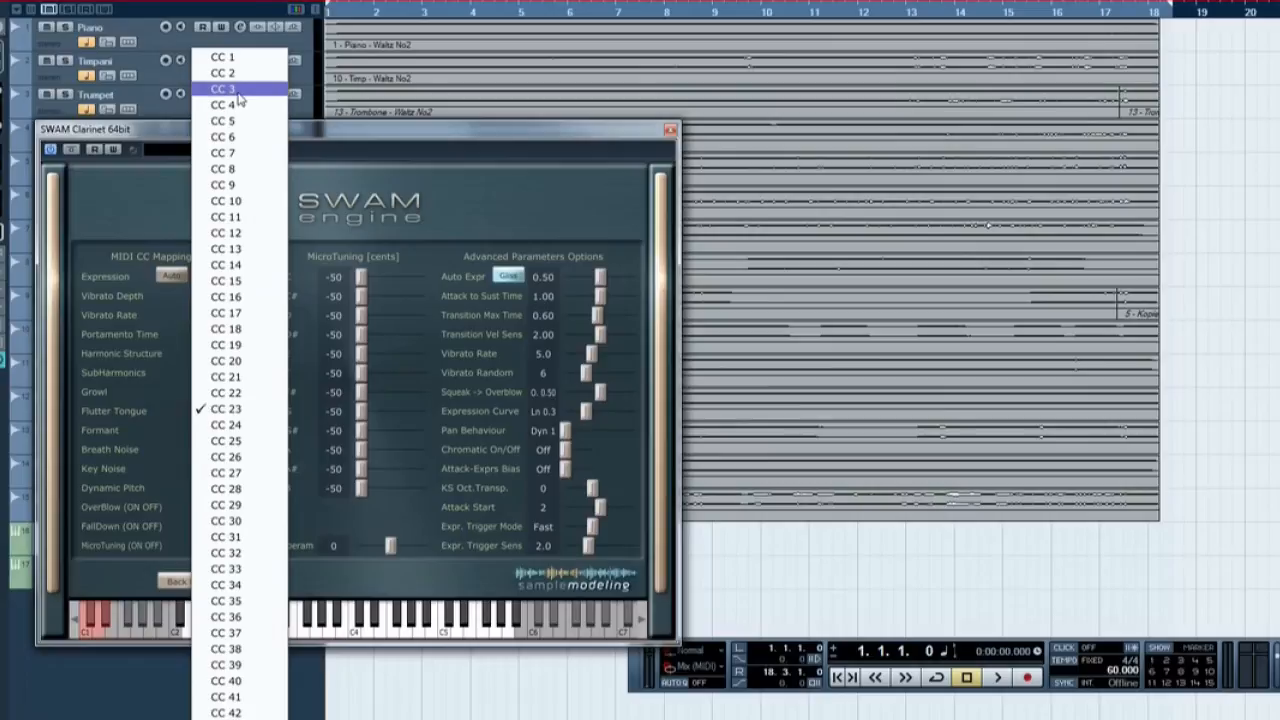
pyautogui.click(221, 90)
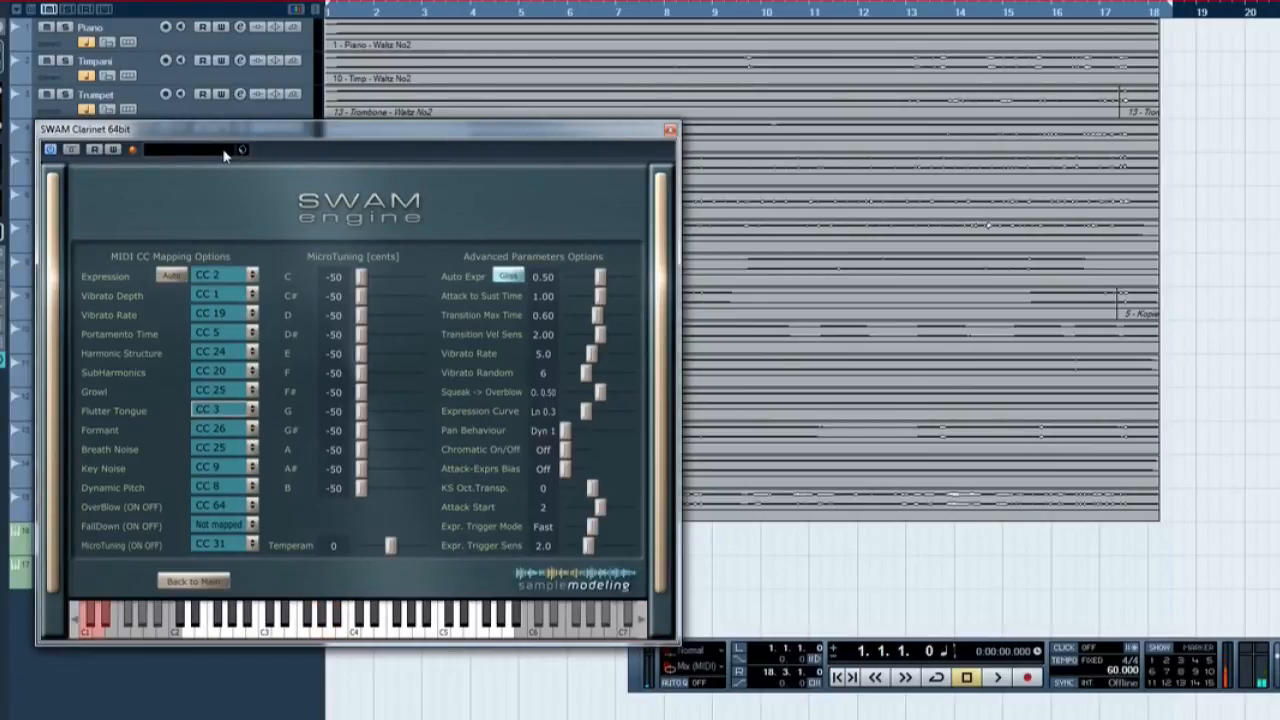
pyautogui.click(354, 628)
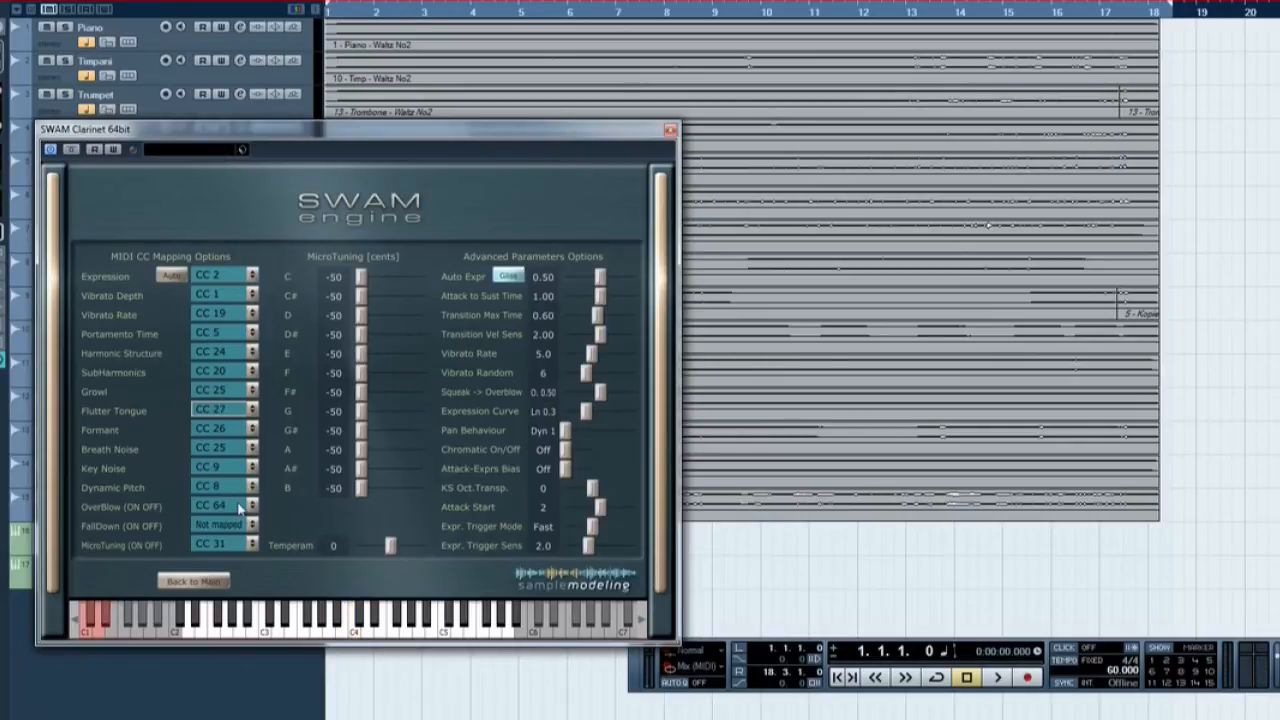
pyautogui.moveTo(195, 608)
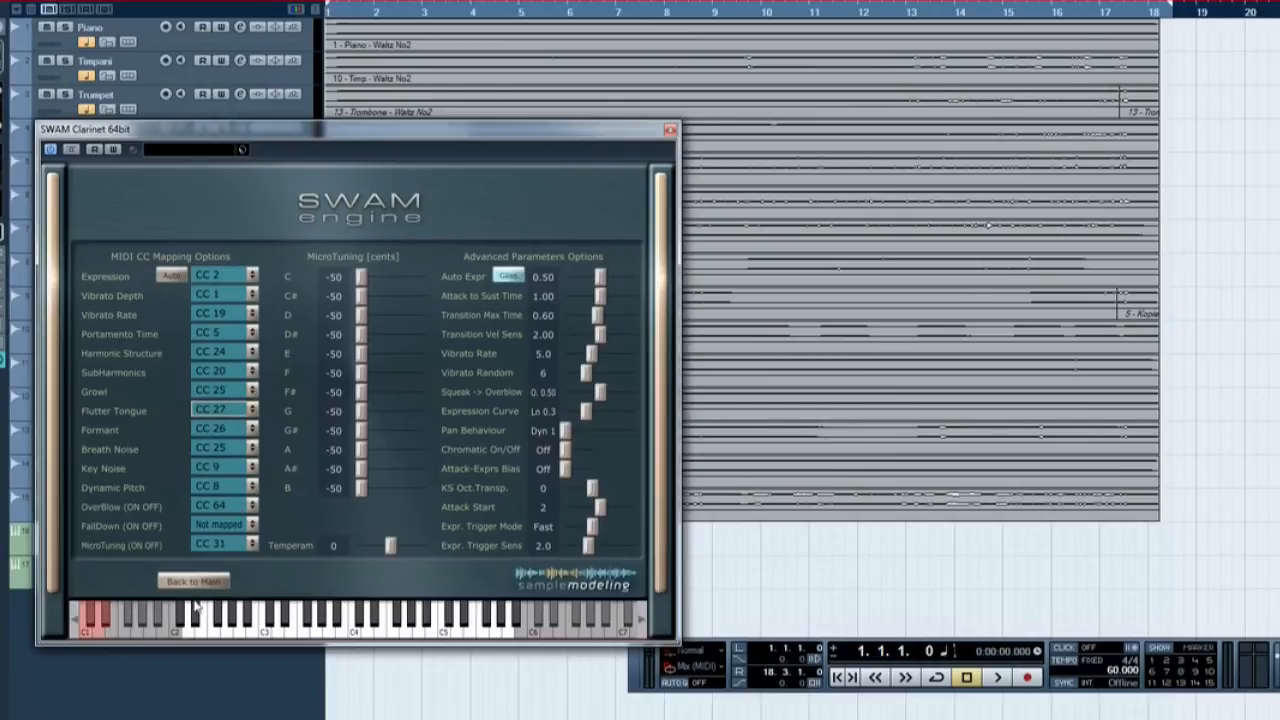
# - Back on the main controls, raise the clarinet Reverb Time from 0.50 to about 0.61
pyautogui.click(192, 581)
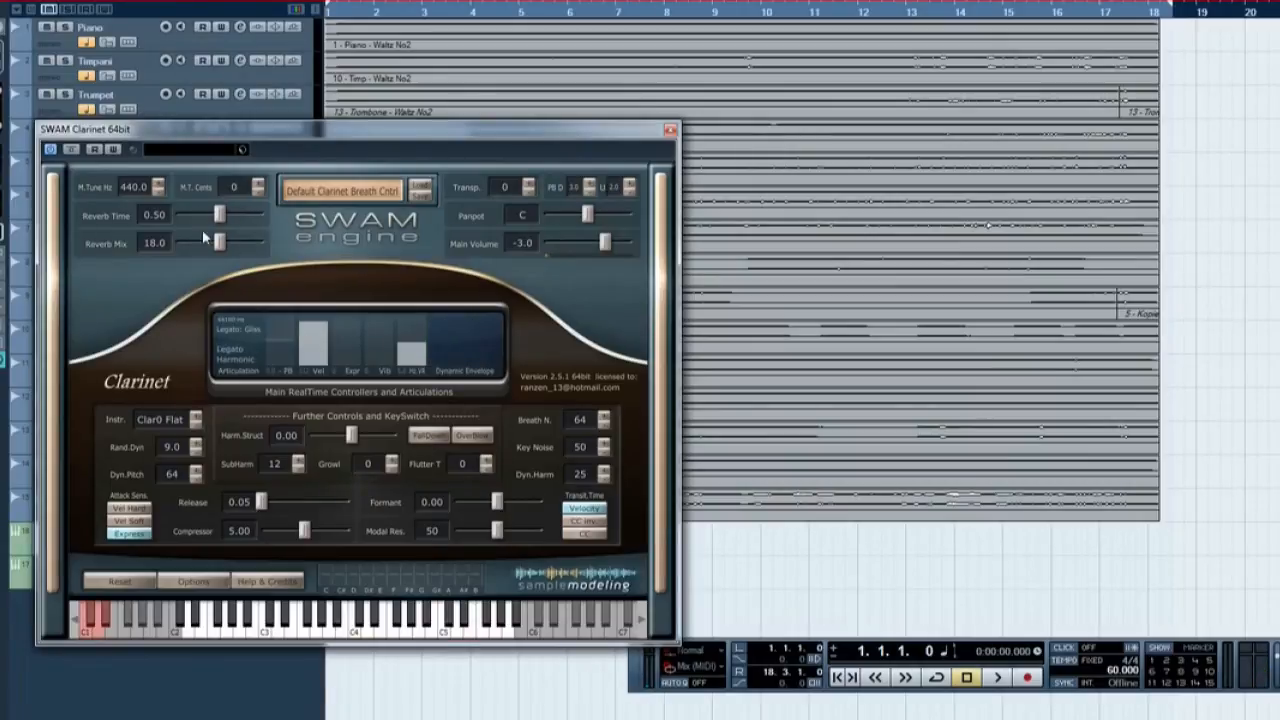
pyautogui.moveTo(220, 216)
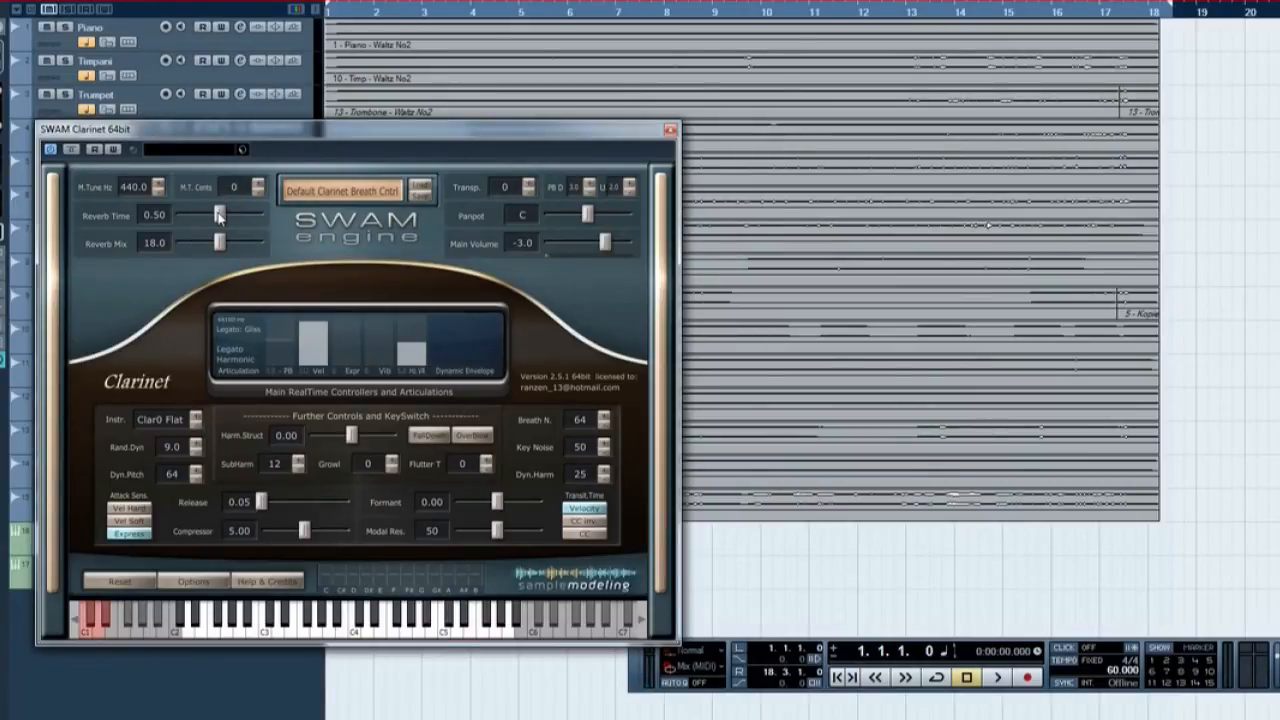
pyautogui.moveTo(218, 214); pyautogui.dragTo(238, 214)
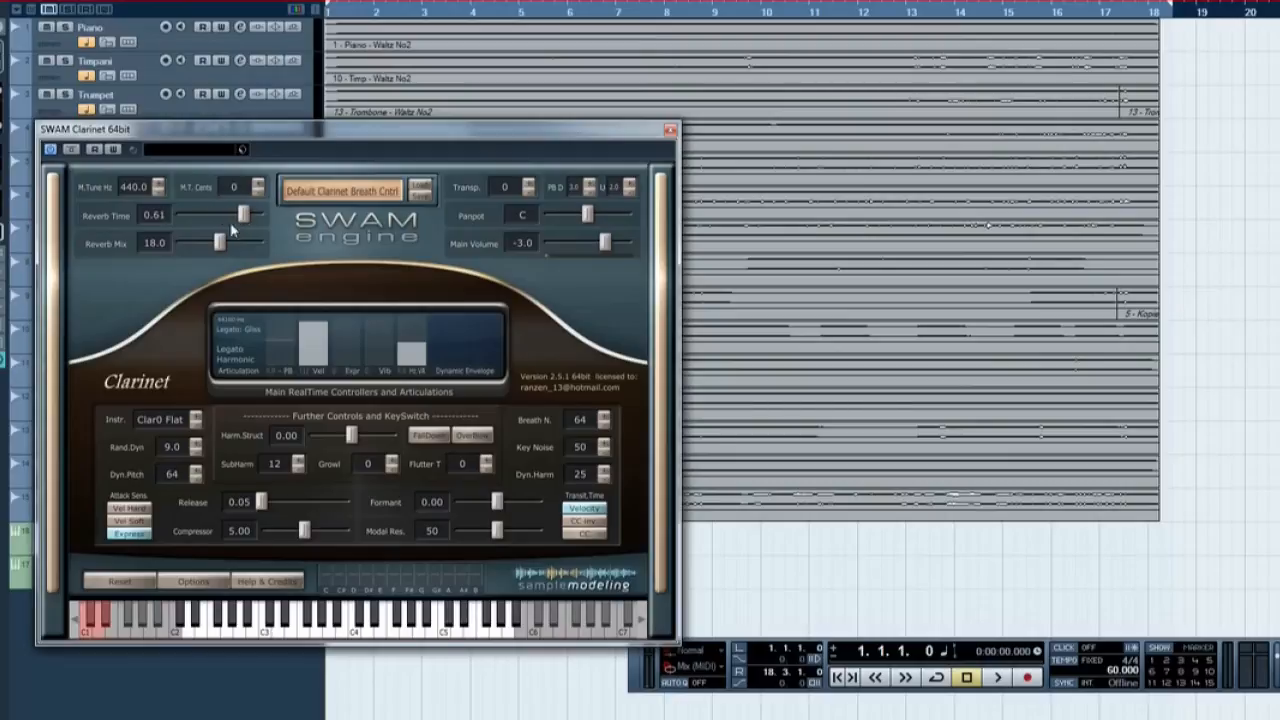
pyautogui.moveTo(210, 243); pyautogui.dragTo(237, 243)
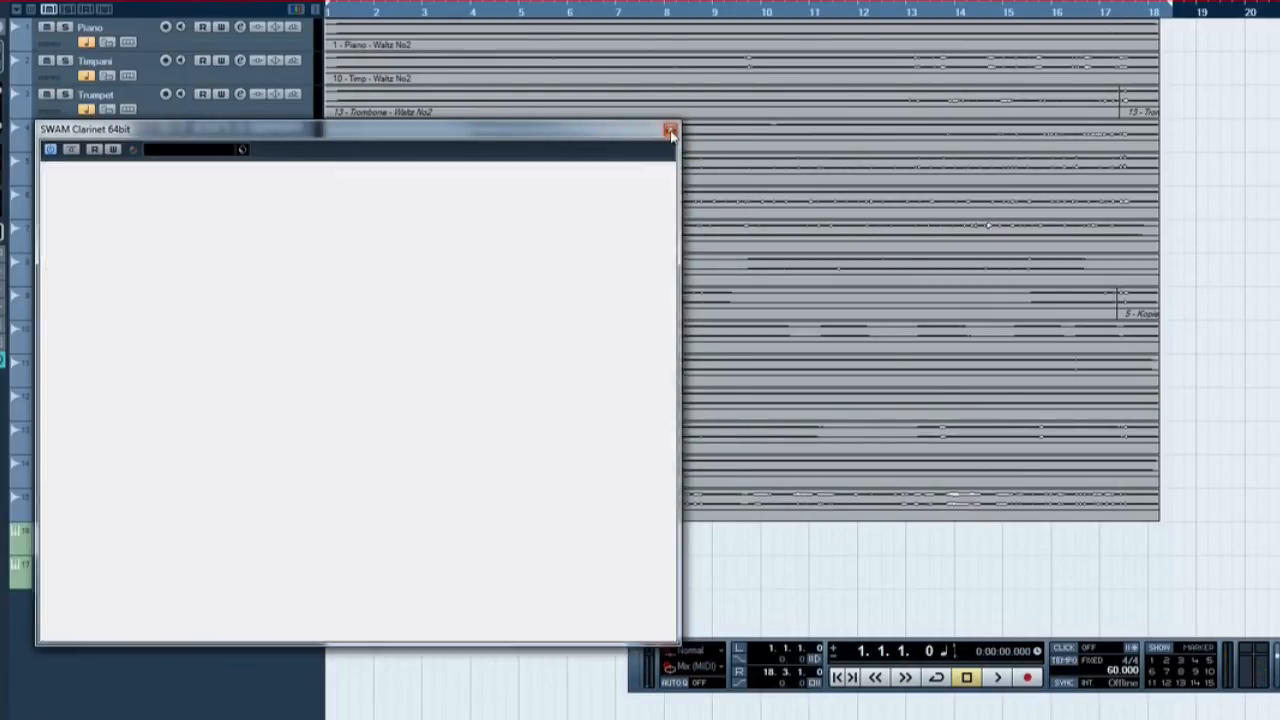
# - Switch to SWAM Bass Clarinet and set reverb time to about 0.53 and reverb mix to 30.0
pyautogui.click(668, 131)
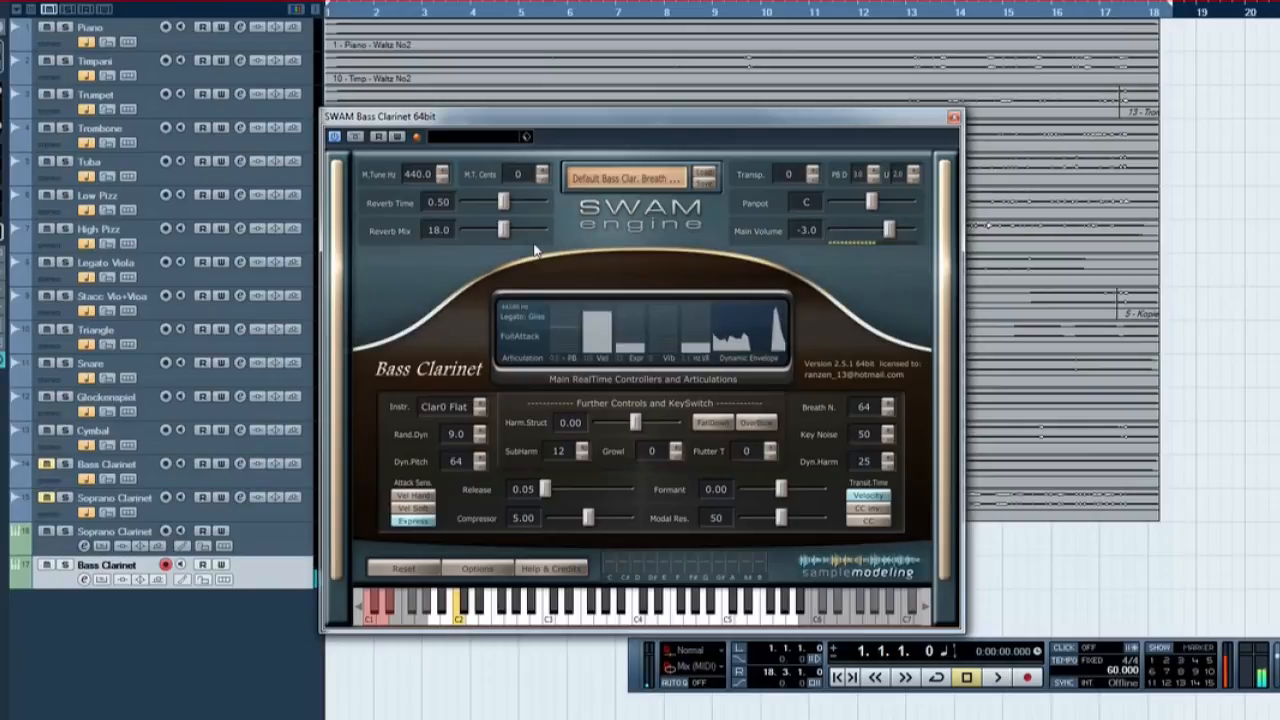
pyautogui.moveTo(500, 202); pyautogui.dragTo(516, 205)
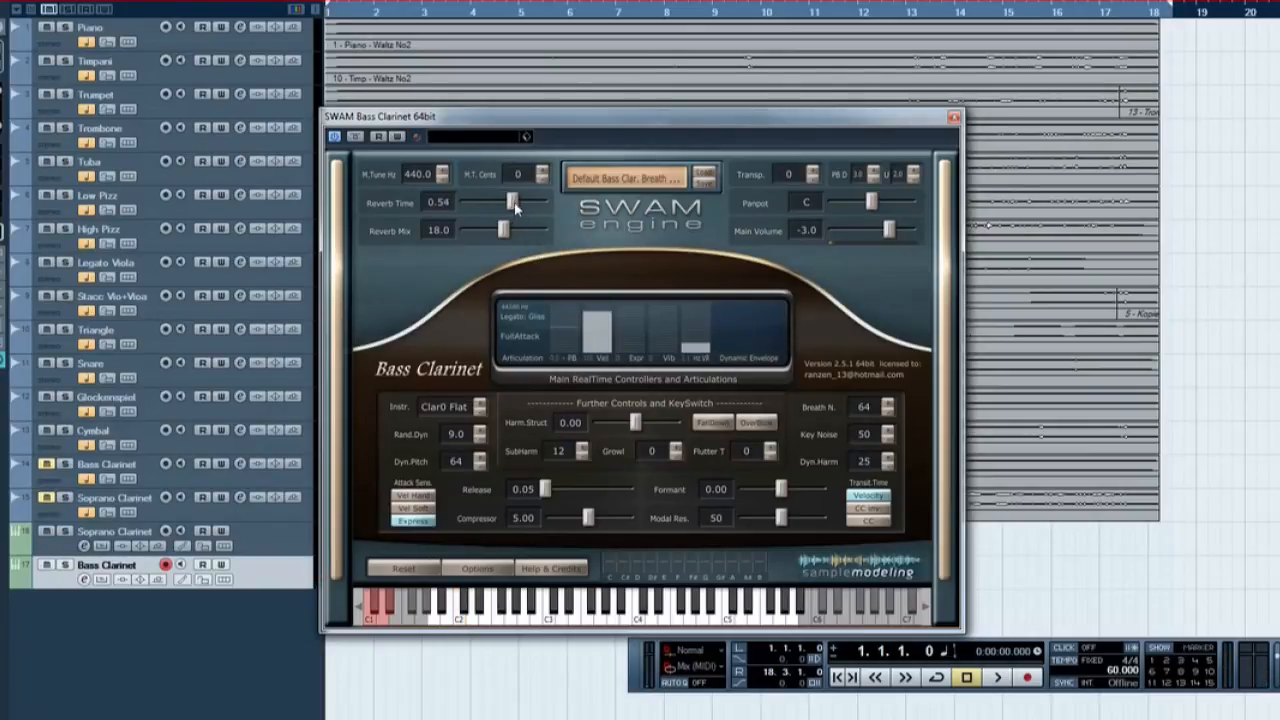
pyautogui.moveTo(515, 205); pyautogui.dragTo(510, 205)
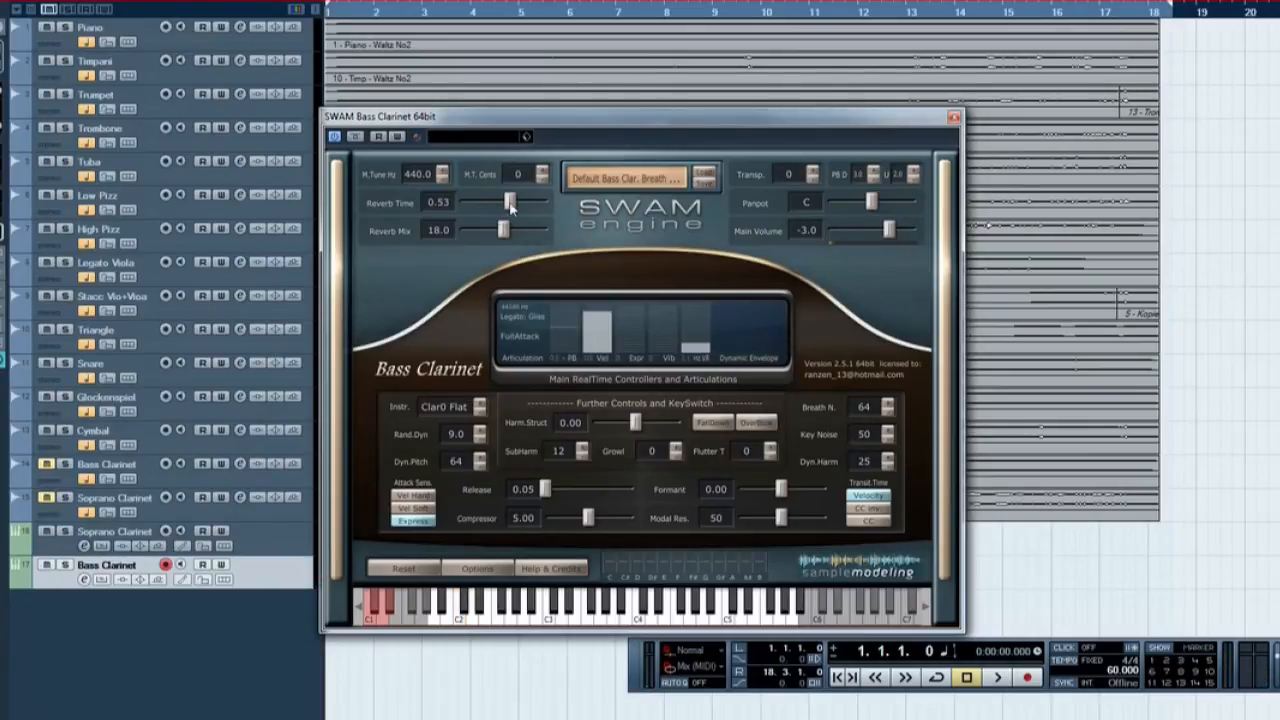
pyautogui.moveTo(500, 230); pyautogui.dragTo(530, 230)
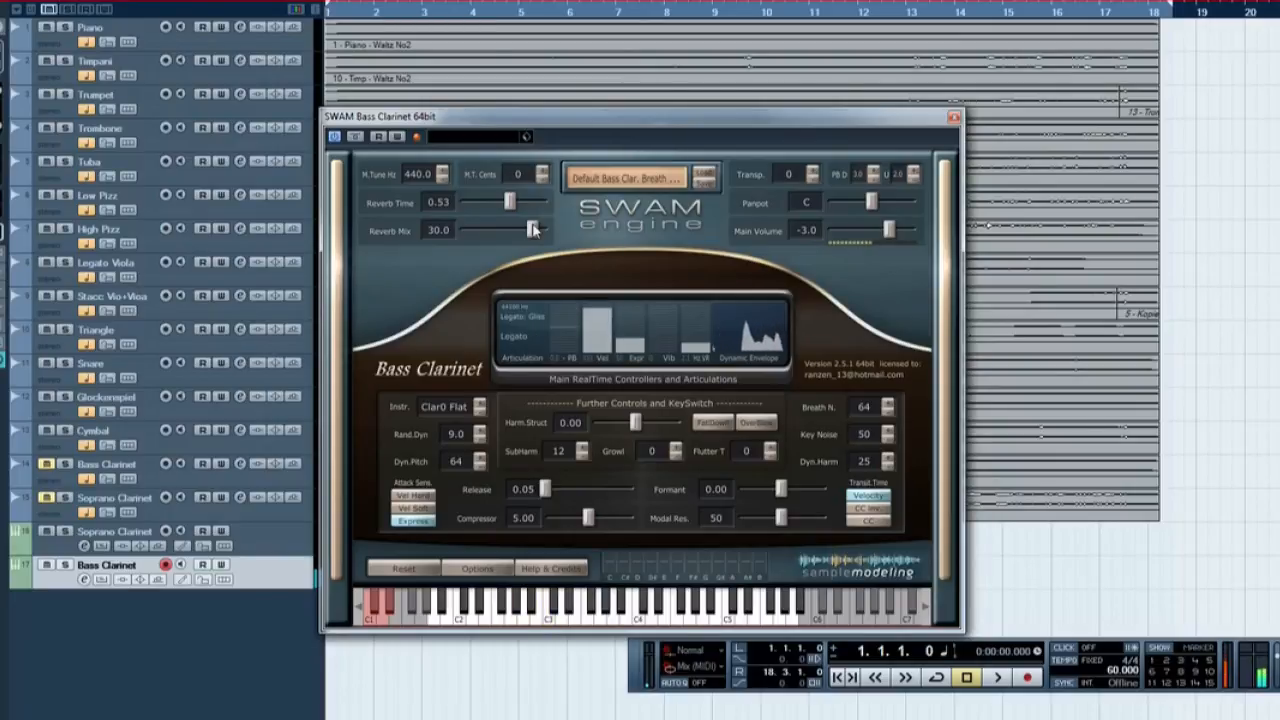
# - Close the SWAM Bass Clarinet plugin window to return to the project arrangement
pyautogui.click(951, 117)
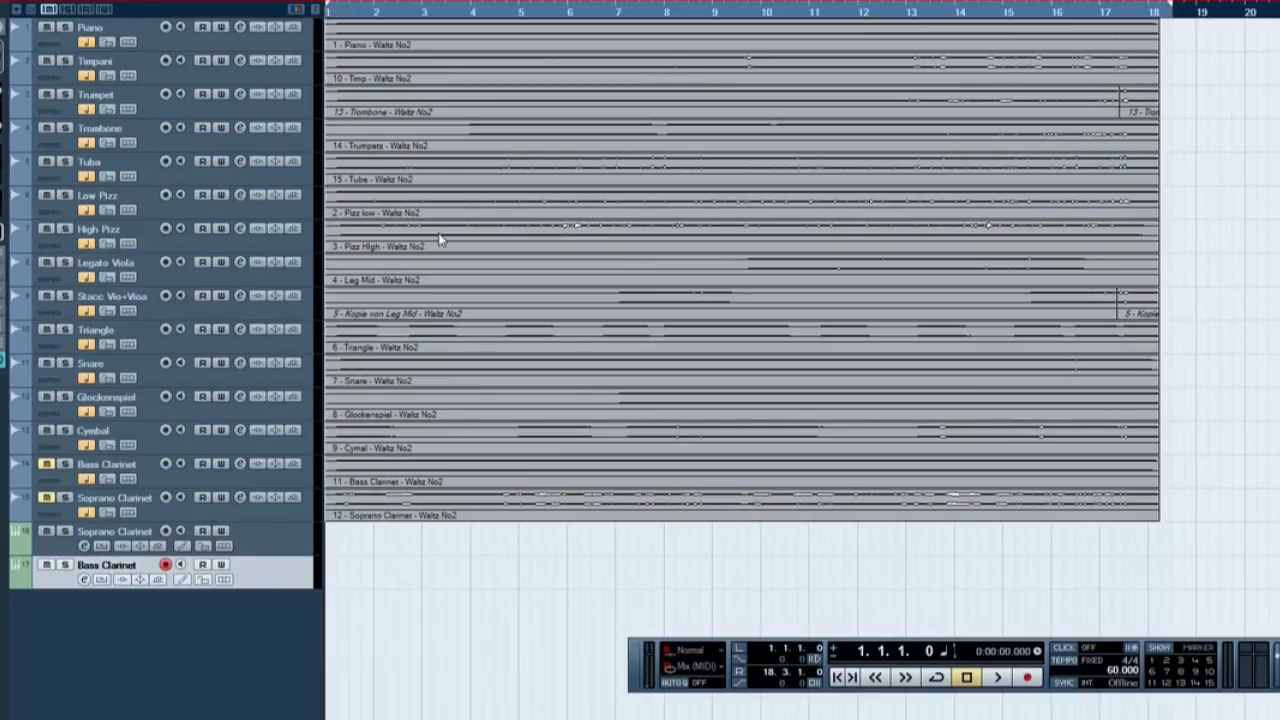
pyautogui.moveTo(432, 233)
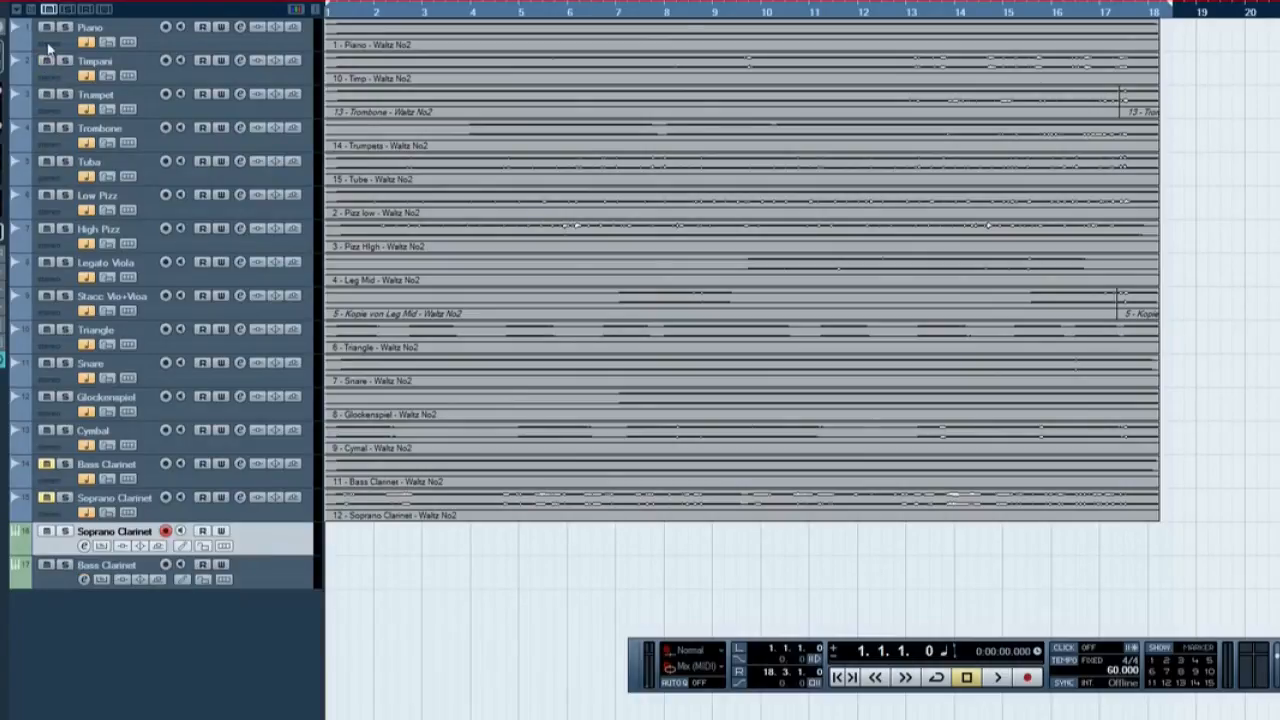
# - Solo the Piano track so only it plays during the Soprano Clarinet recording
pyautogui.click(55, 30)
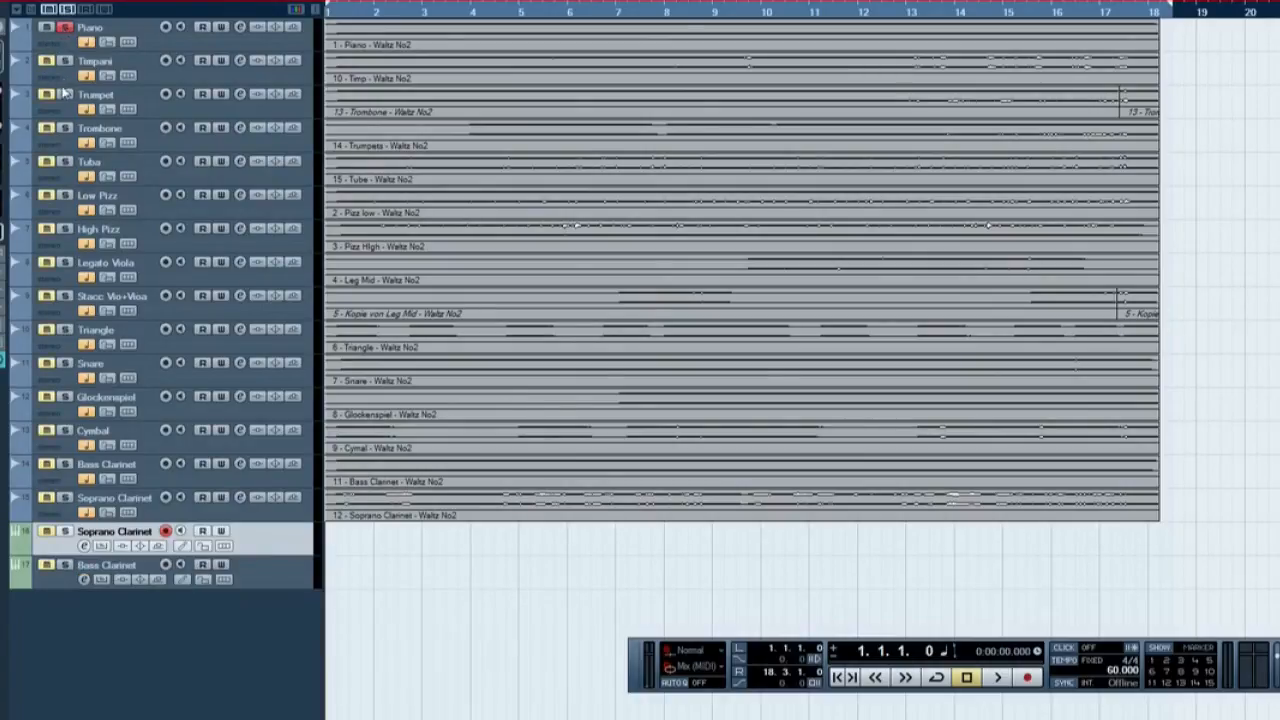
pyautogui.moveTo(63, 163)
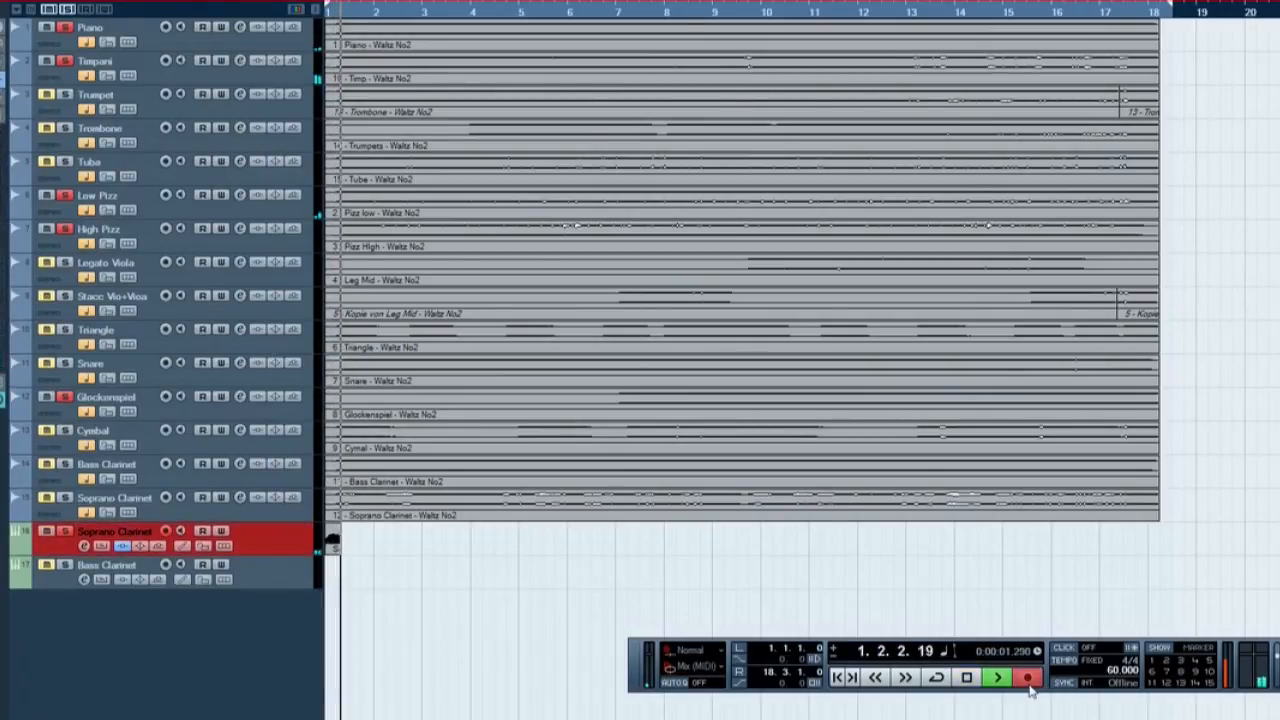
# - Record the Soprano Clarinet take through bar 18, then stop and return to the start
pyautogui.click(1024, 681)
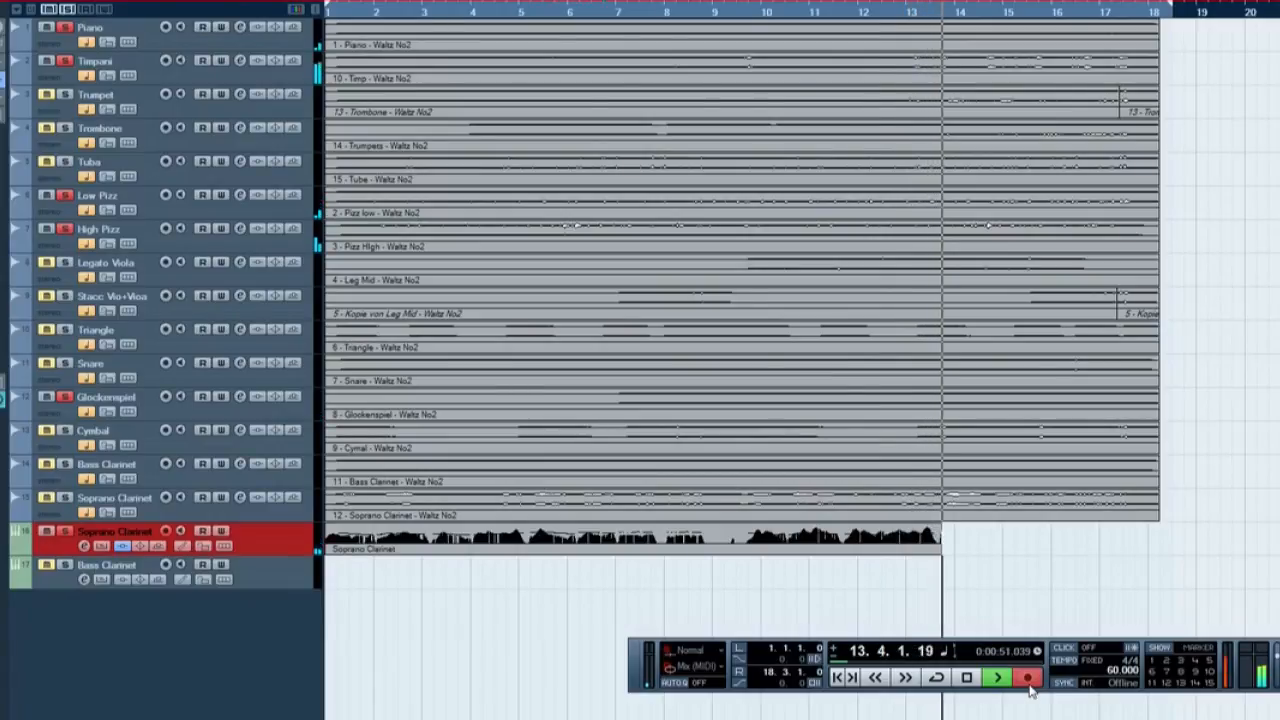
pyautogui.click(995, 679)
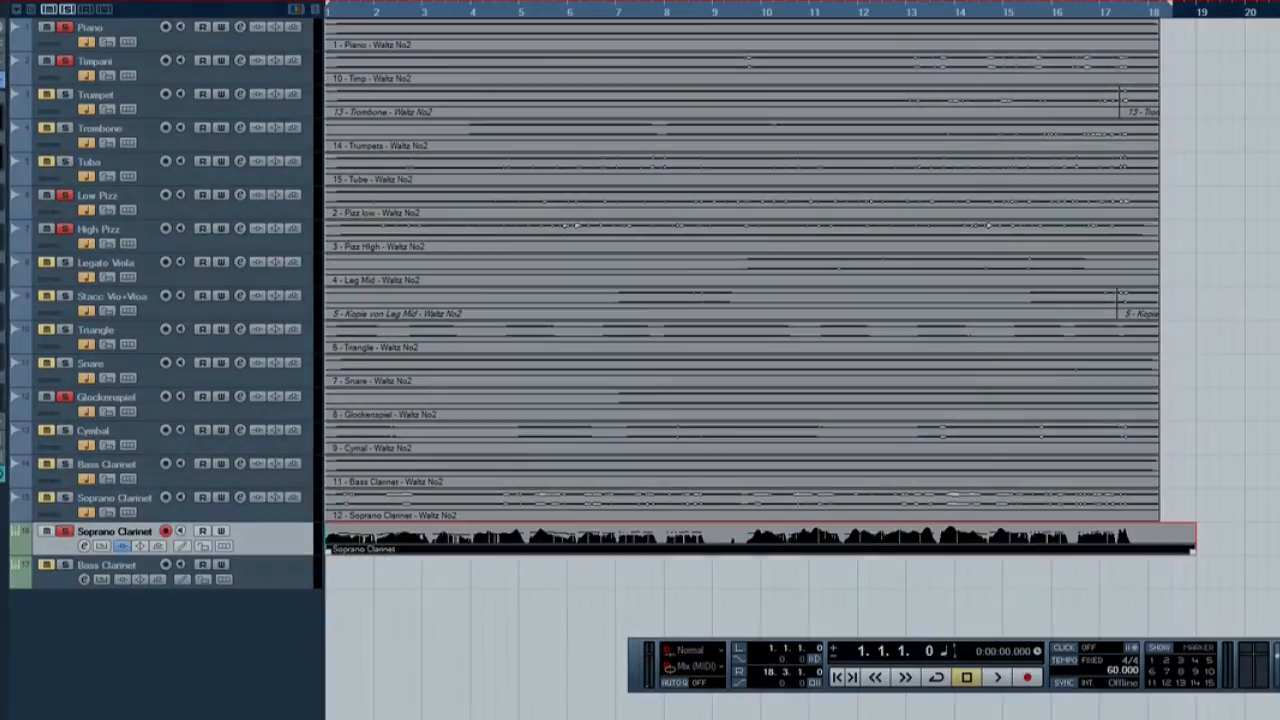
# - Start recording the Bass Clarinet take from the beginning on audio track 17
pyautogui.click(1024, 680)
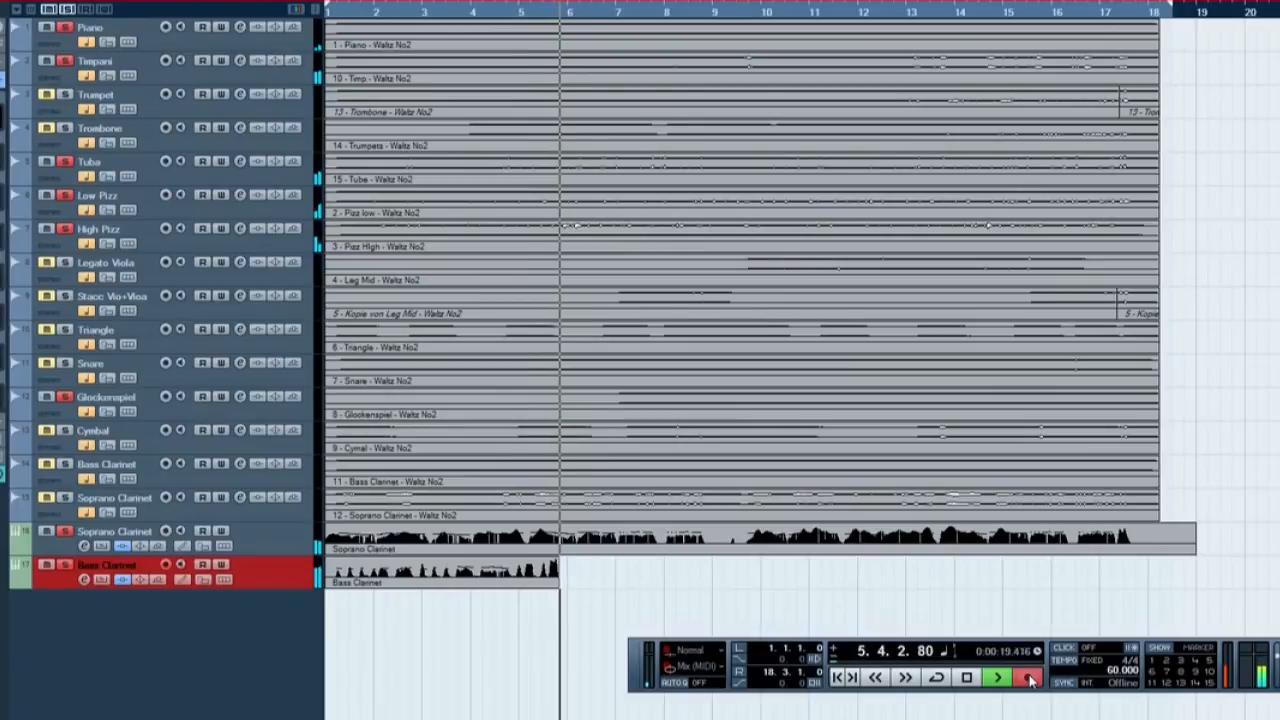
# - Keep the Bass Clarinet recording running with the Transport until the song's end at bar 18
pyautogui.click(996, 680)
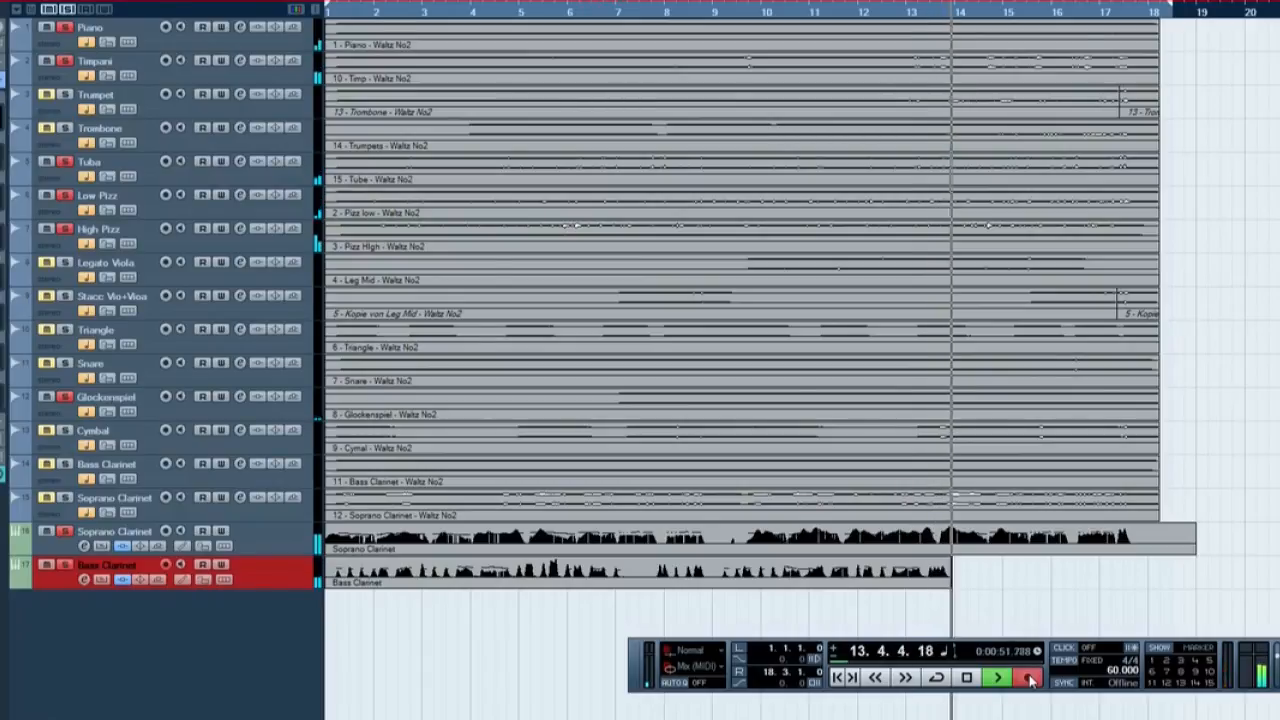
pyautogui.click(1028, 679)
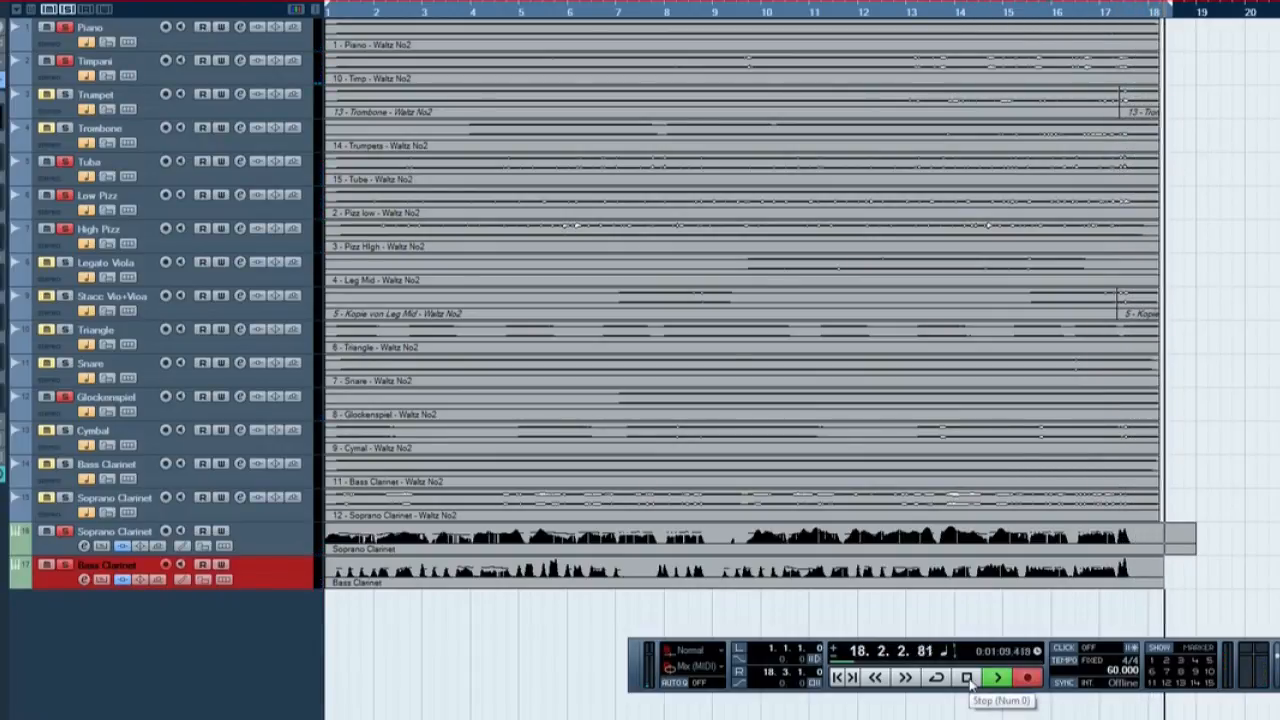
# - Stop the Bass Clarinet recording at bar 18 and adjust the track solo state
pyautogui.click(962, 679)
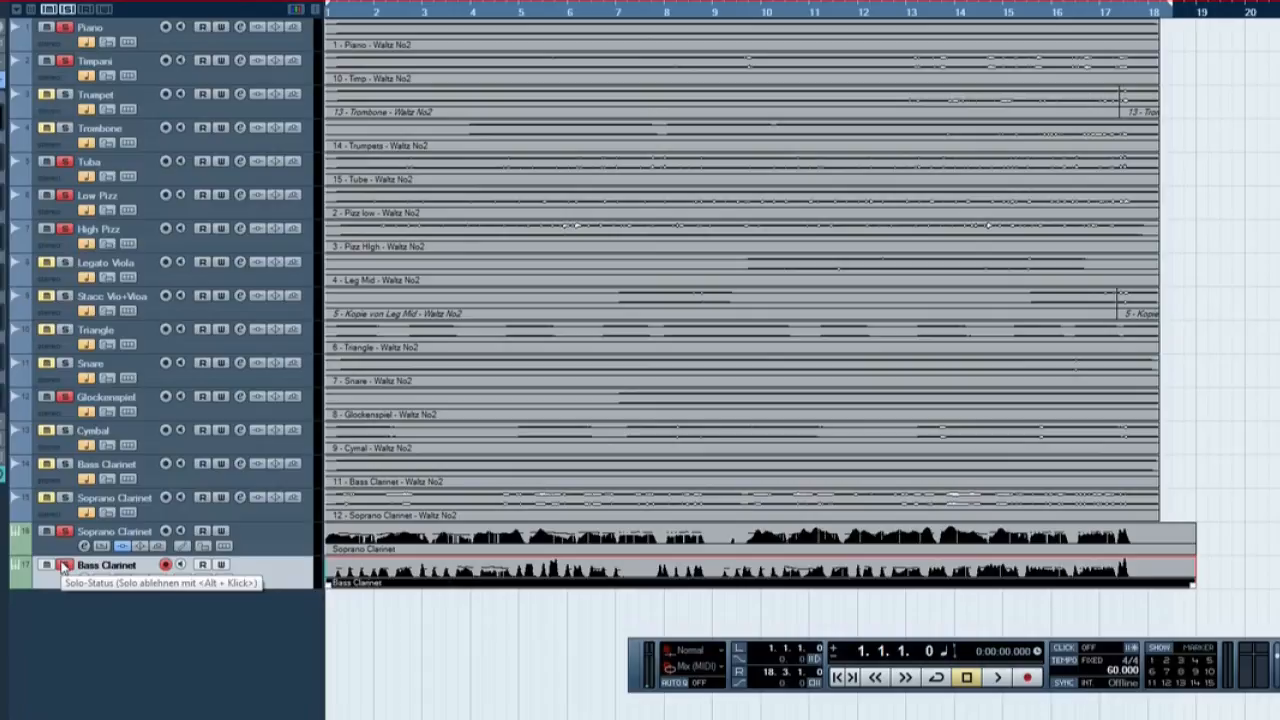
pyautogui.click(65, 565)
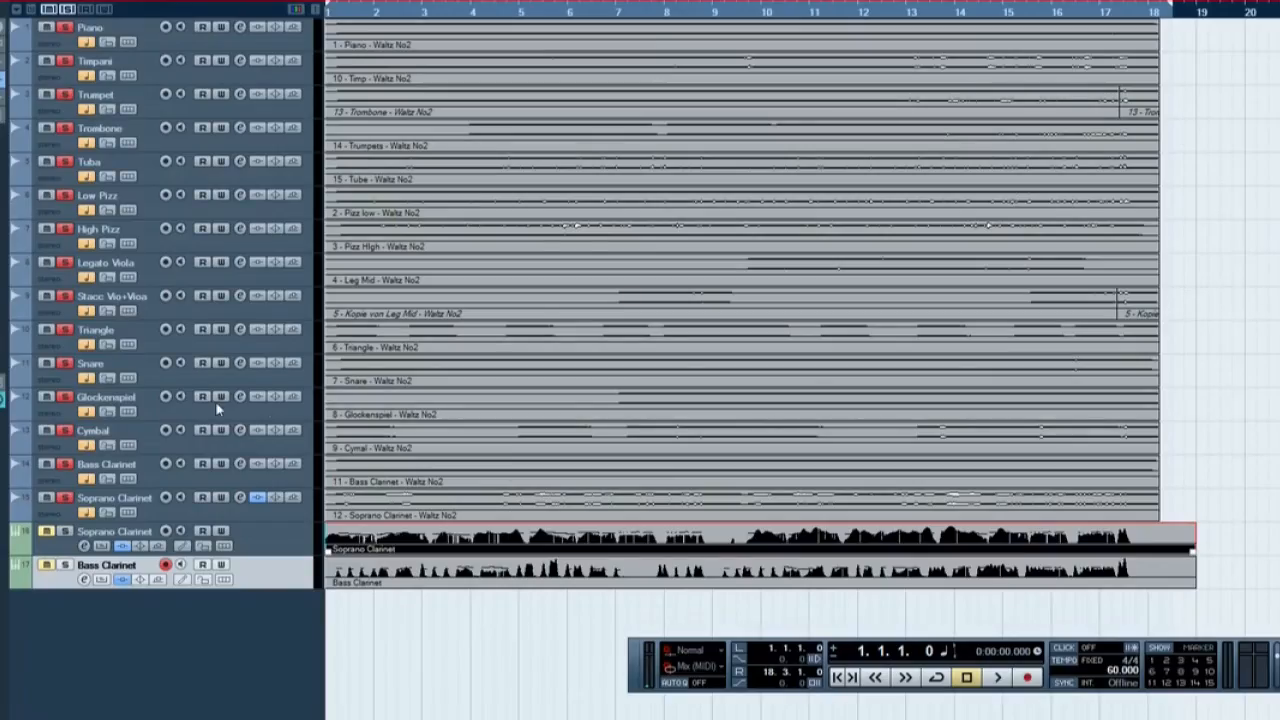
pyautogui.moveTo(250, 413)
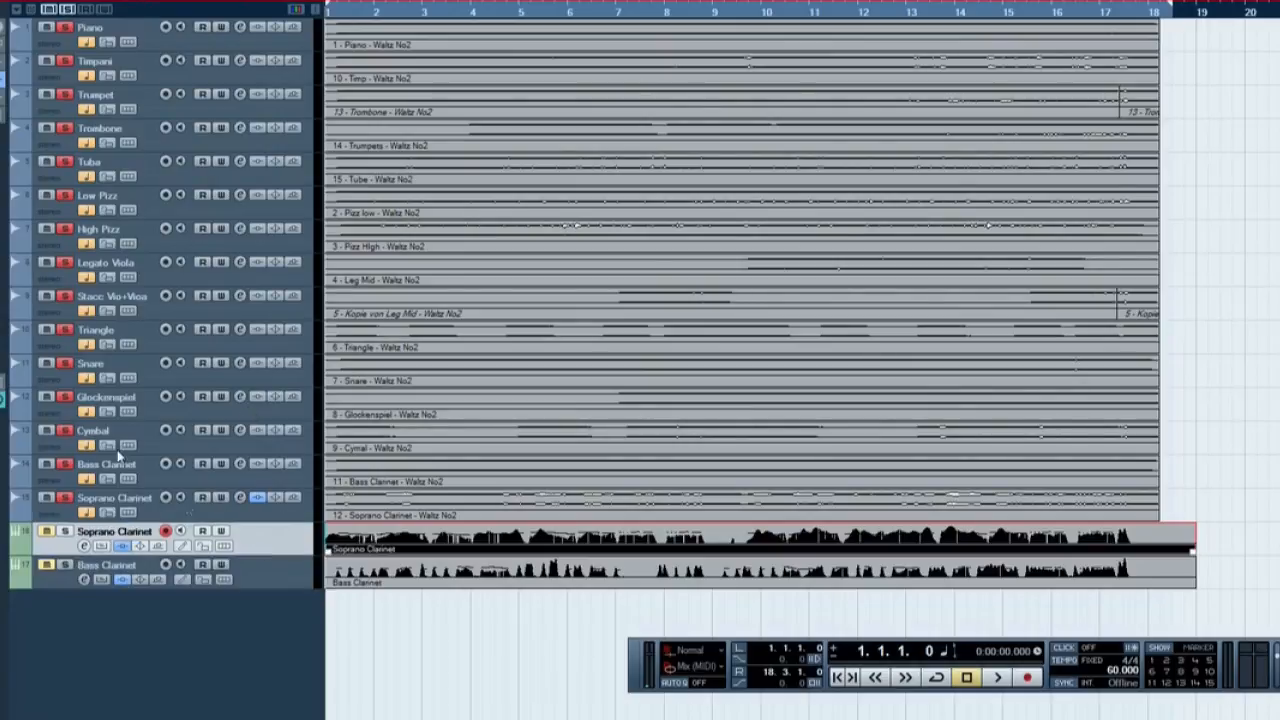
pyautogui.moveTo(147, 506)
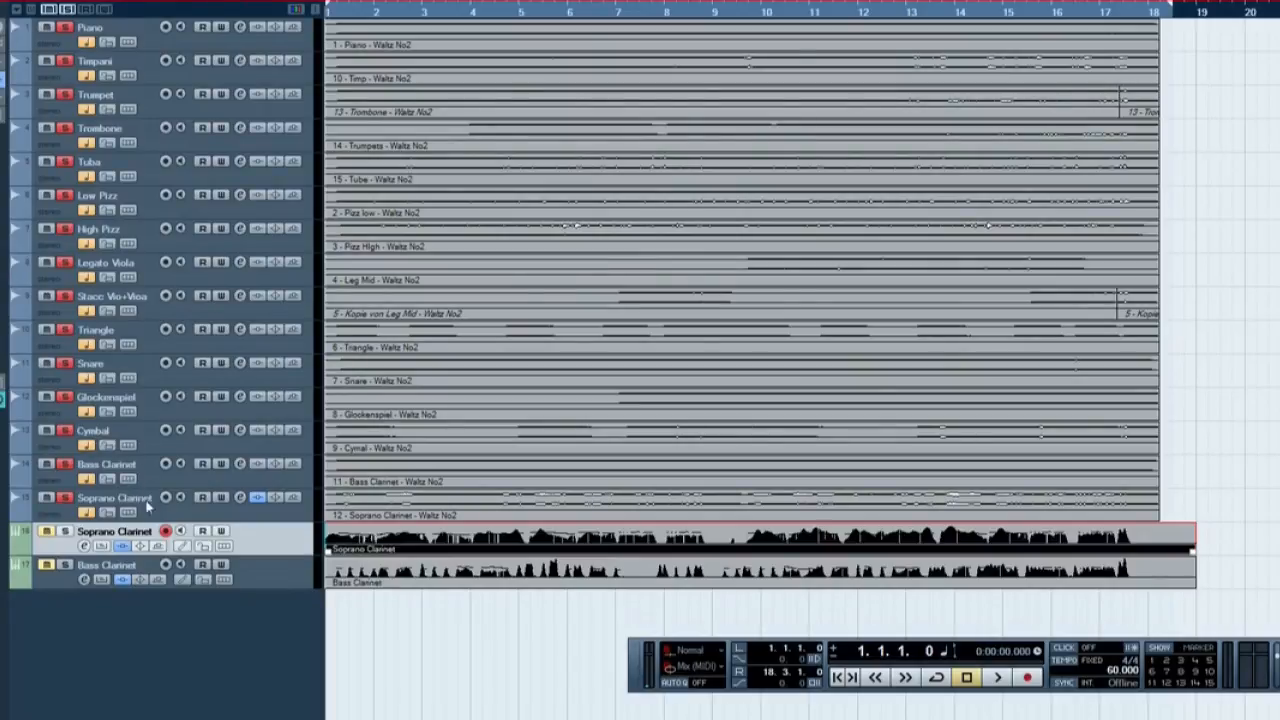
pyautogui.moveTo(143, 488)
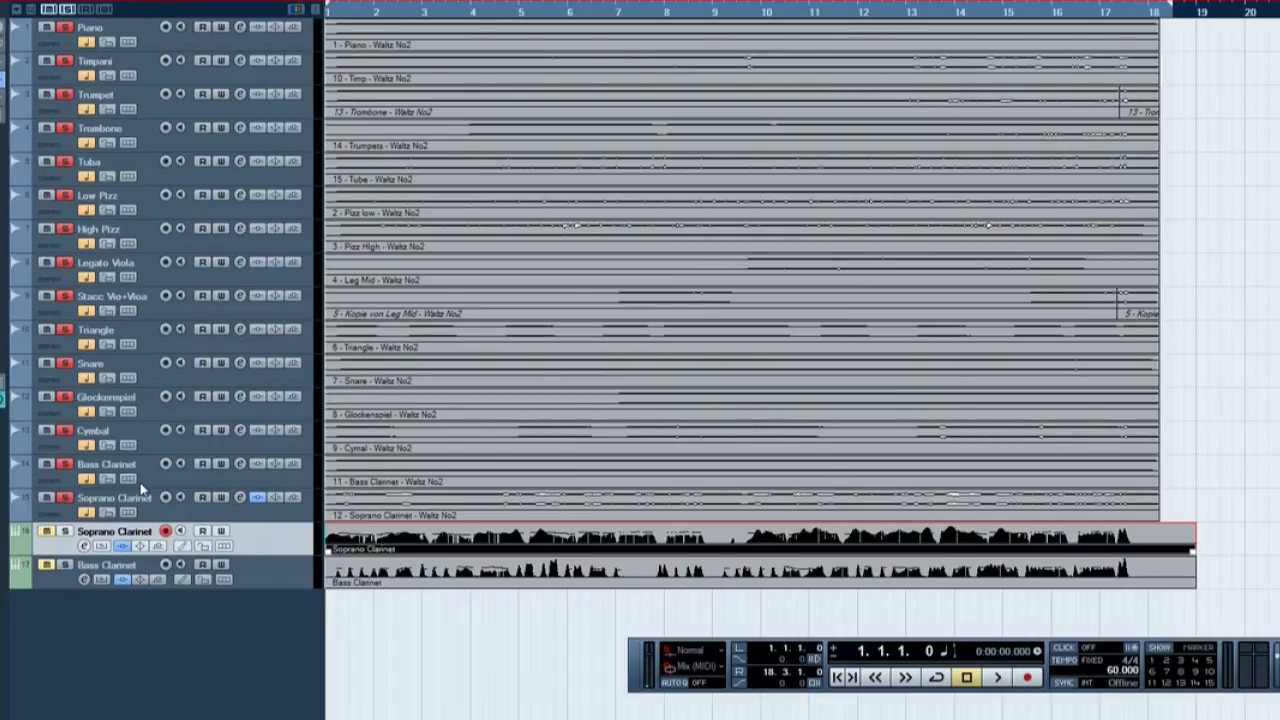
pyautogui.moveTo(513, 708)
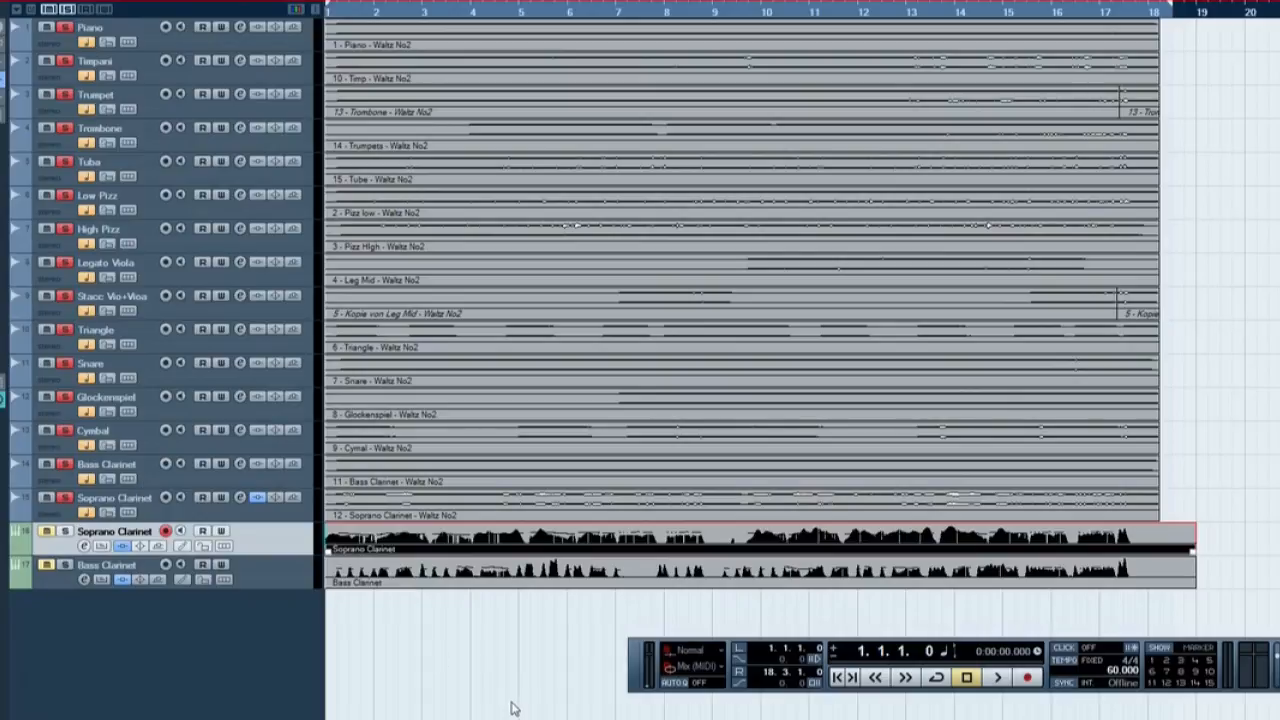